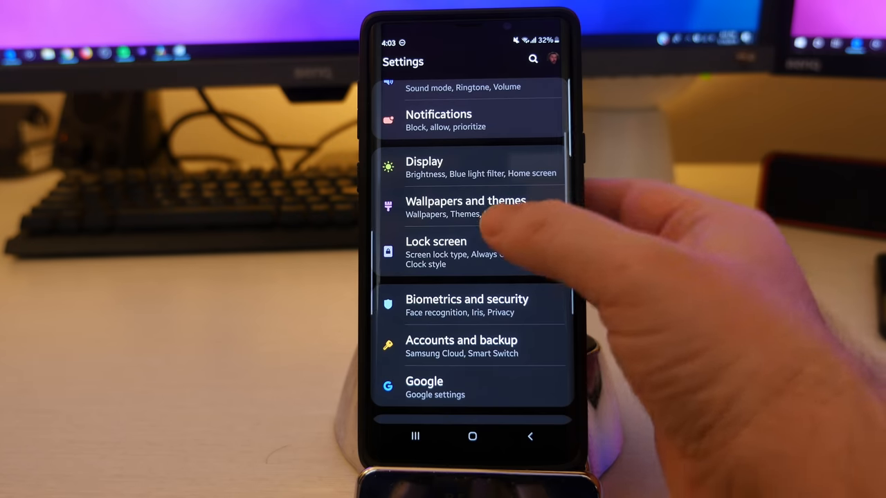
Enter the Display settings and switch the Blue light filter on.
click(424, 166)
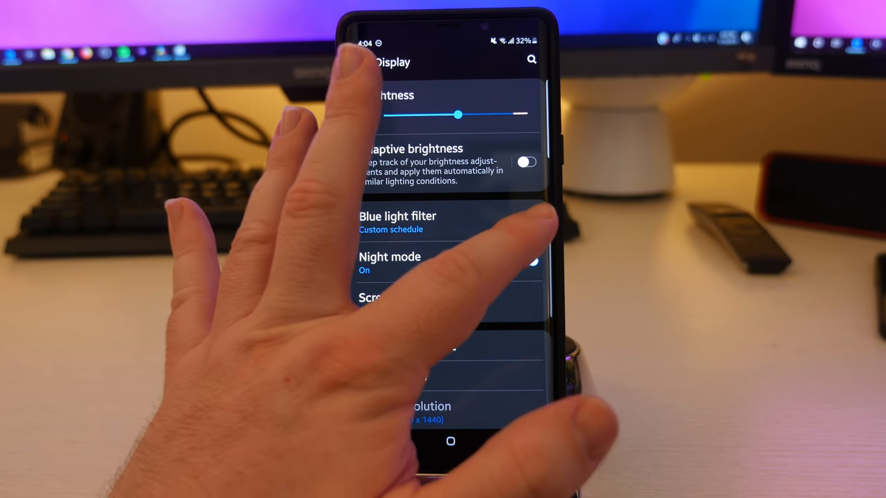
click(526, 220)
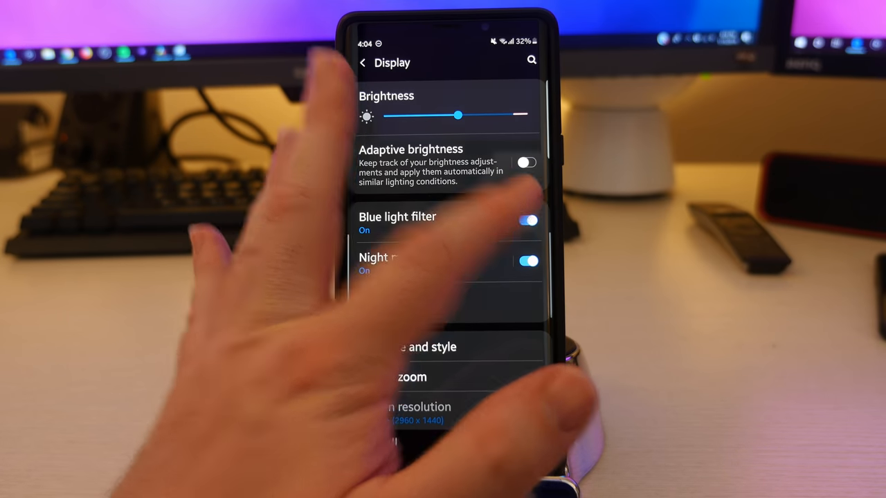
click(397, 217)
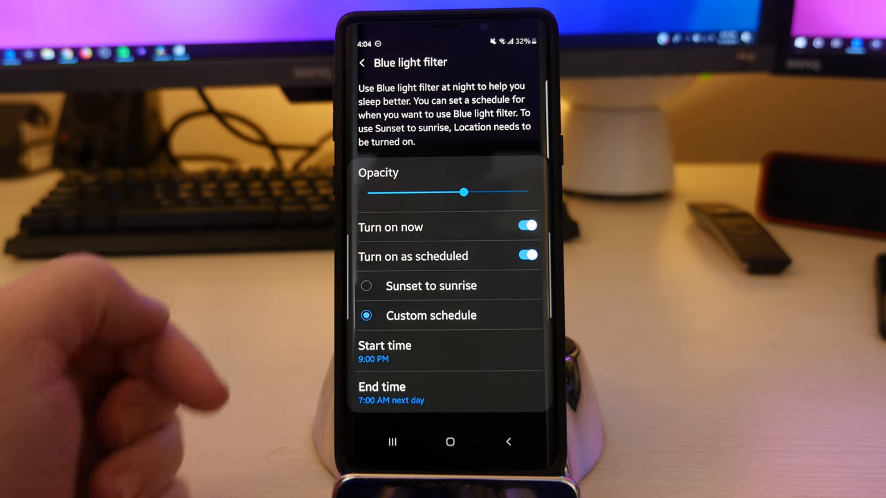
click(362, 62)
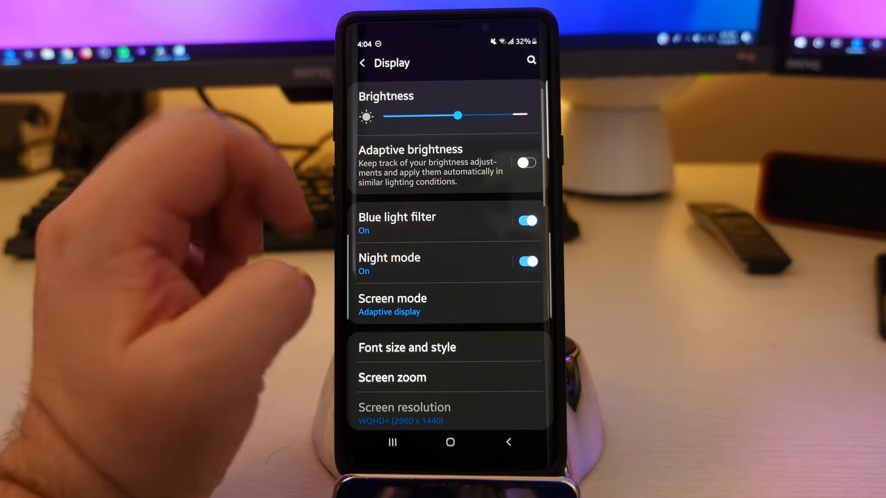
Switch the Blue light filter off and toggle Night mode off then back on.
click(527, 220)
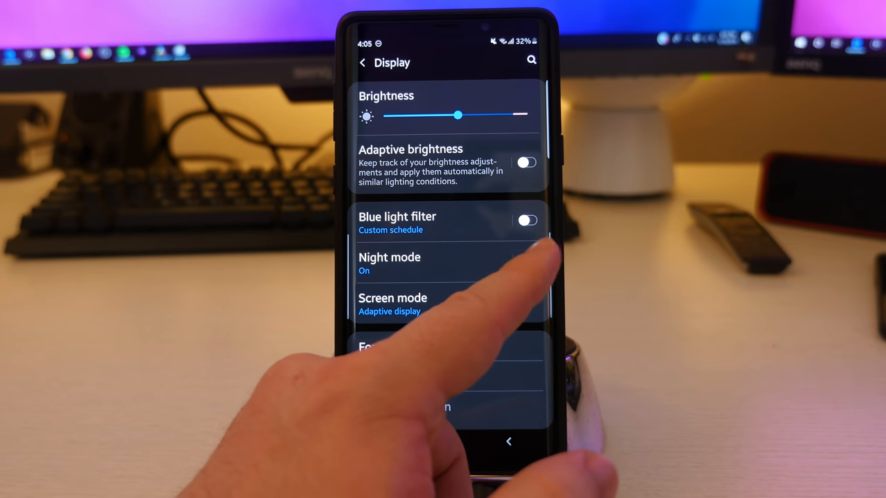
click(527, 266)
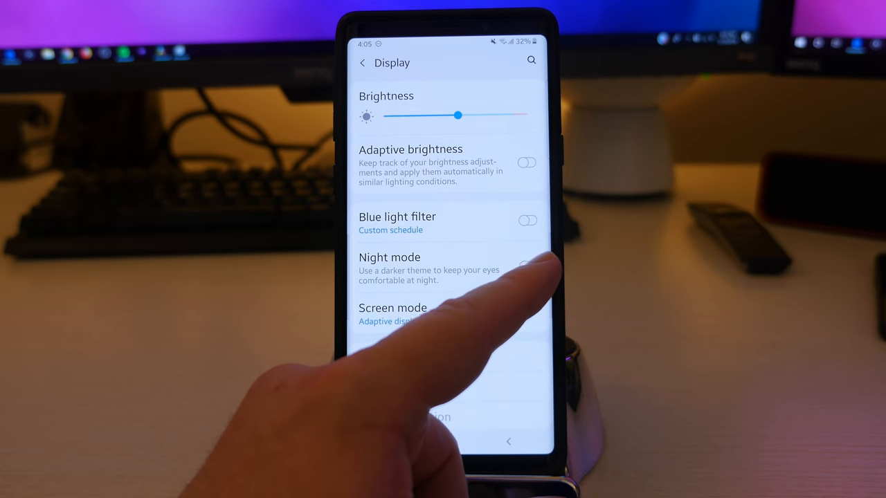
click(527, 261)
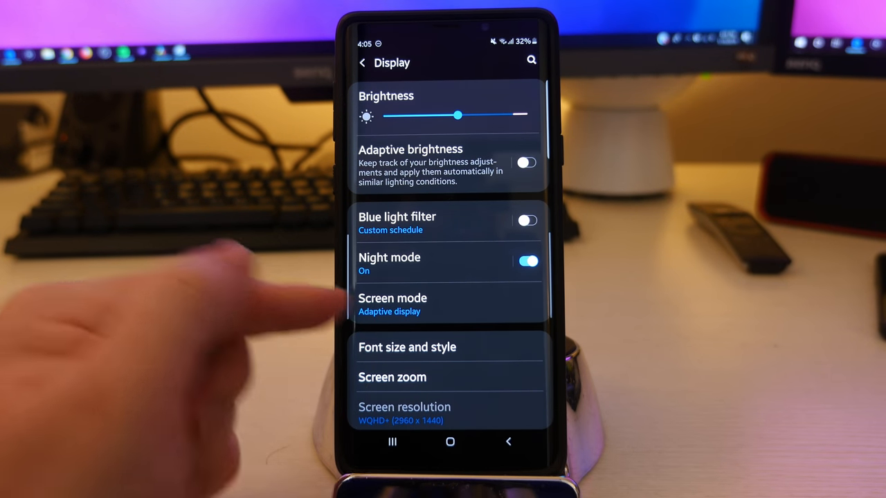
Try the Adaptive display and AMOLED photo screen modes.
click(392, 304)
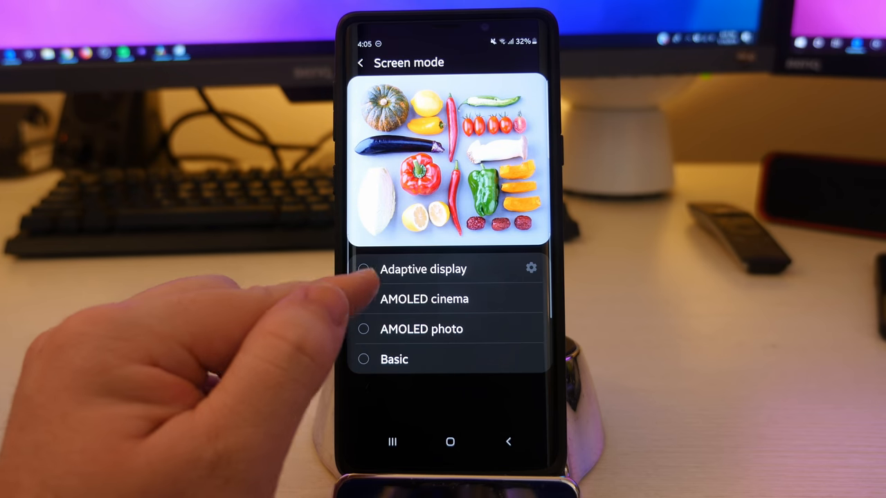
click(364, 269)
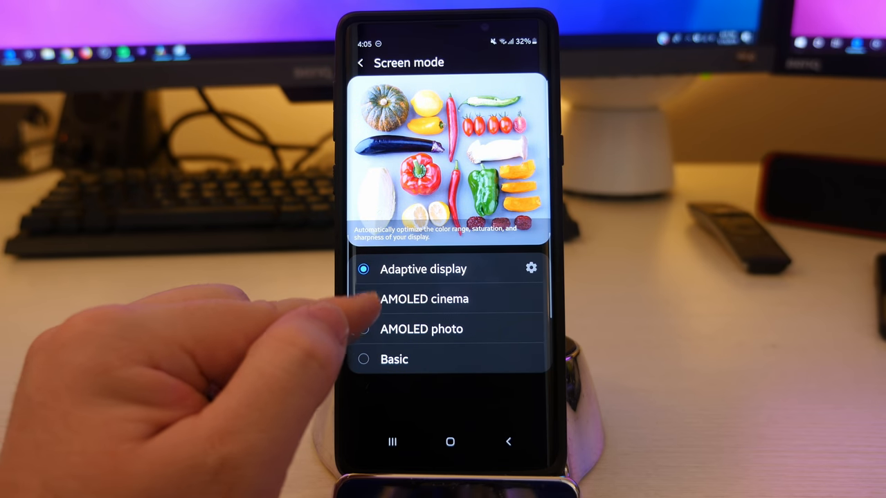
click(421, 329)
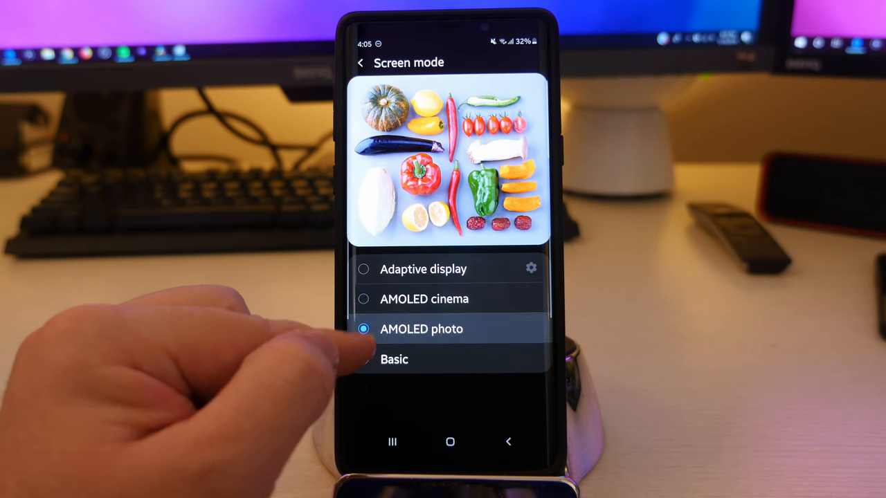
In Adaptive display colour balance, sweep the Green slider down and back, then untick Advanced options.
click(394, 360)
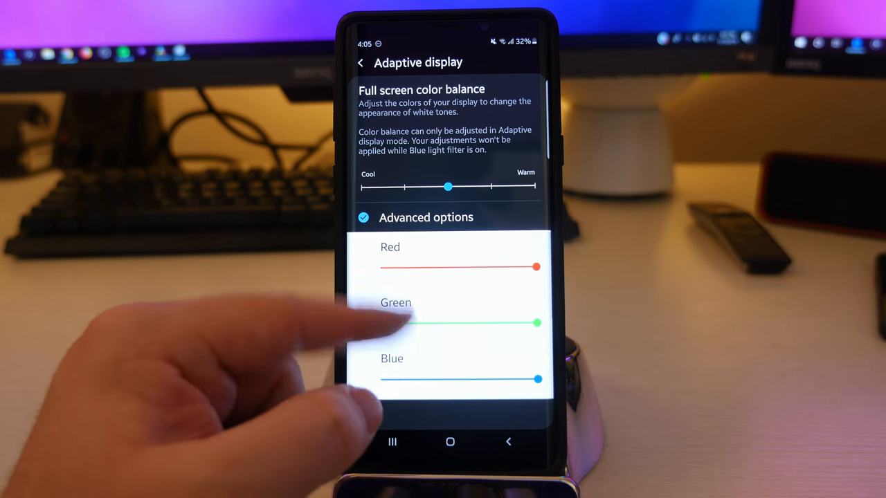
drag(539, 323, 380, 323)
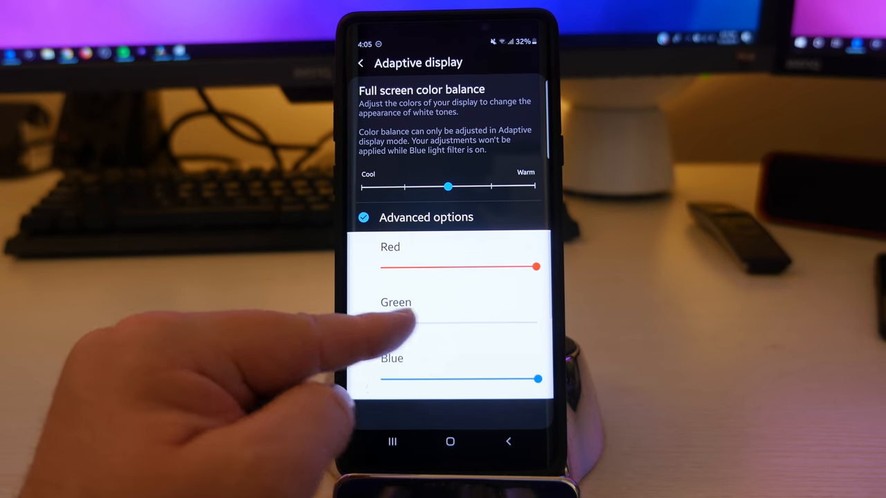
drag(384, 323, 539, 323)
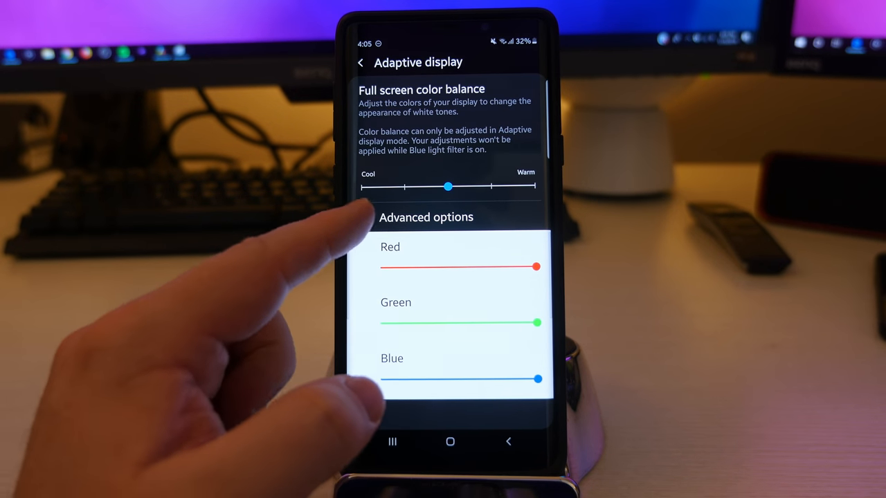
click(363, 216)
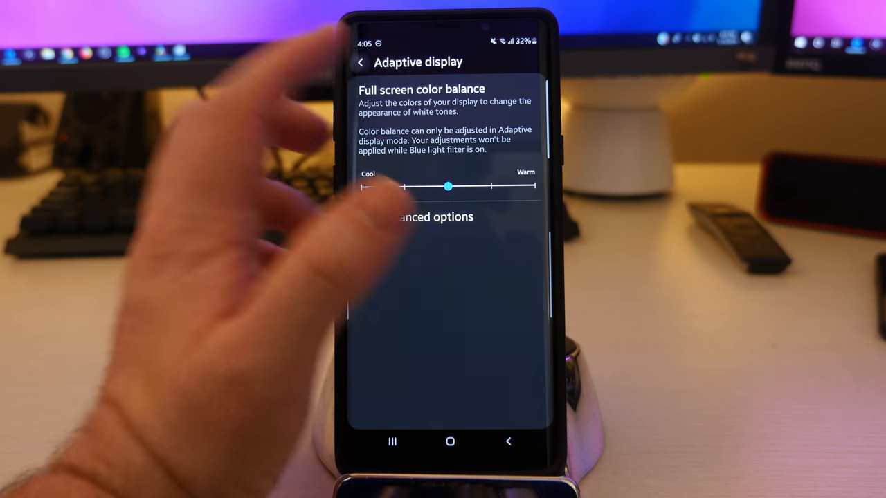
Return to Display and try a different size on the Font size slider.
click(361, 61)
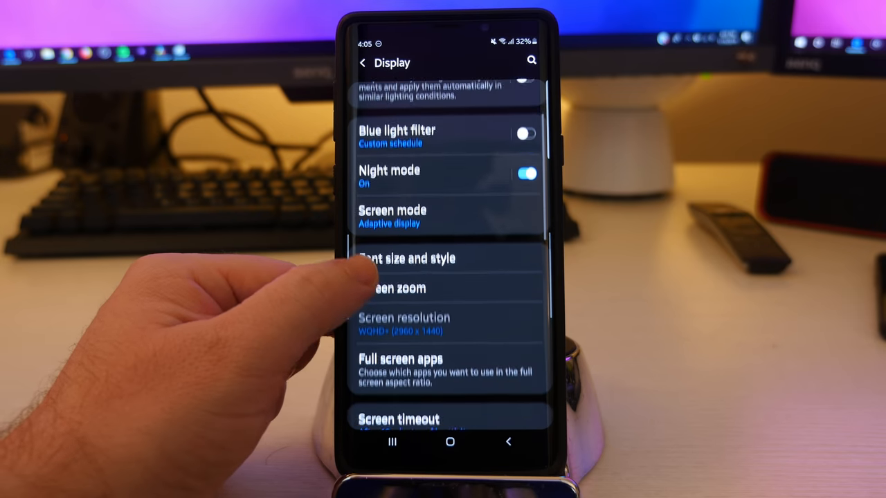
click(407, 259)
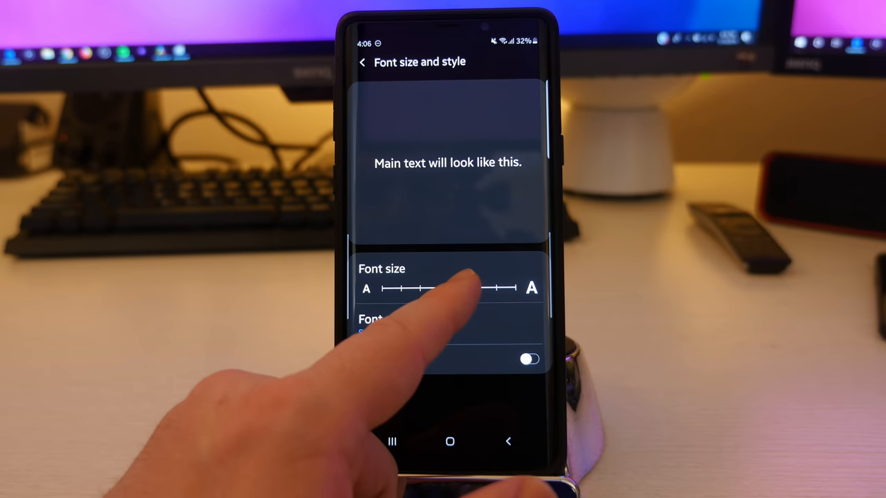
drag(485, 289, 456, 288)
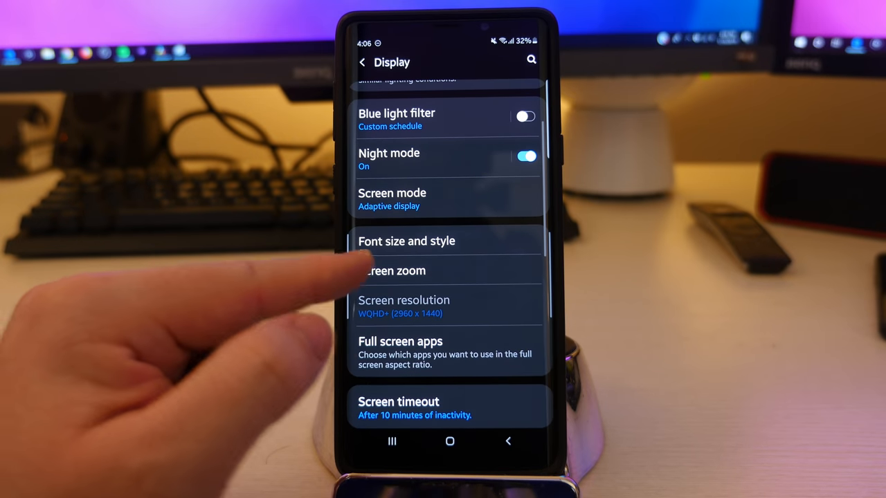
click(394, 270)
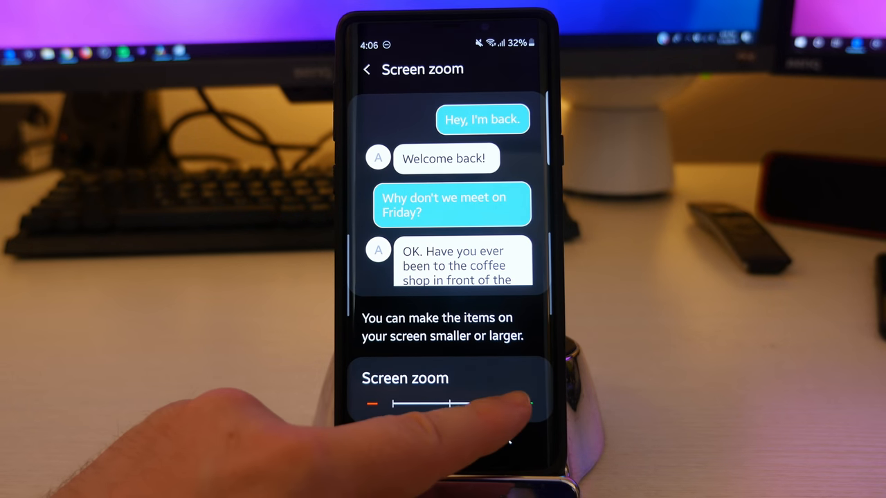
drag(457, 404, 384, 360)
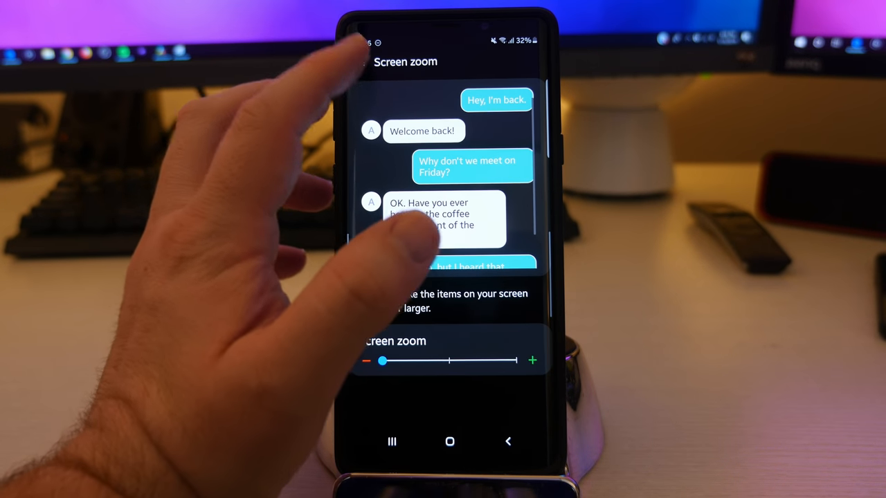
click(508, 441)
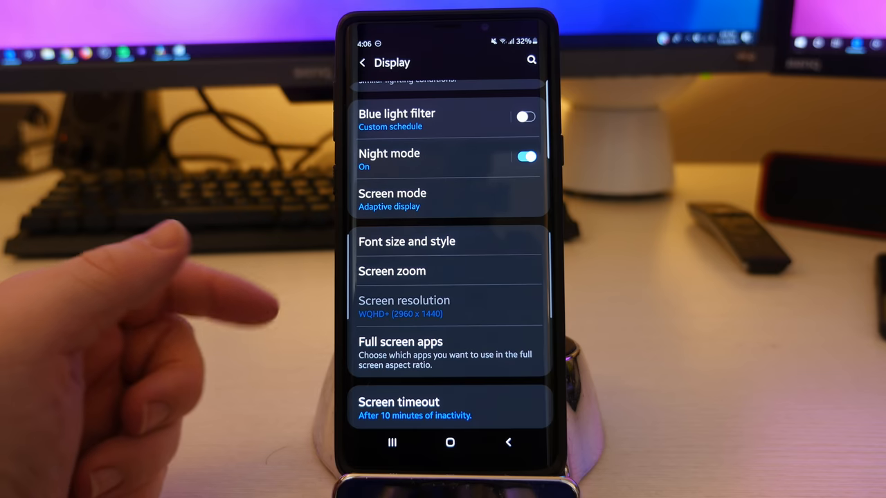
click(403, 307)
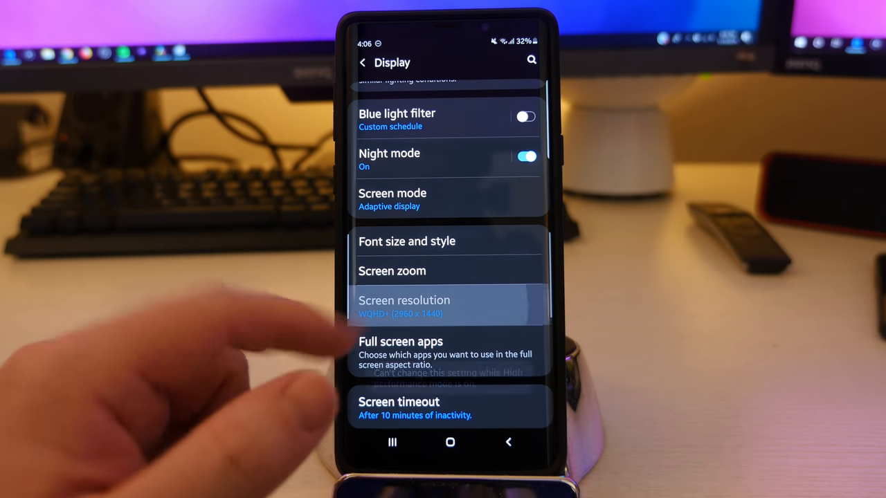
click(404, 300)
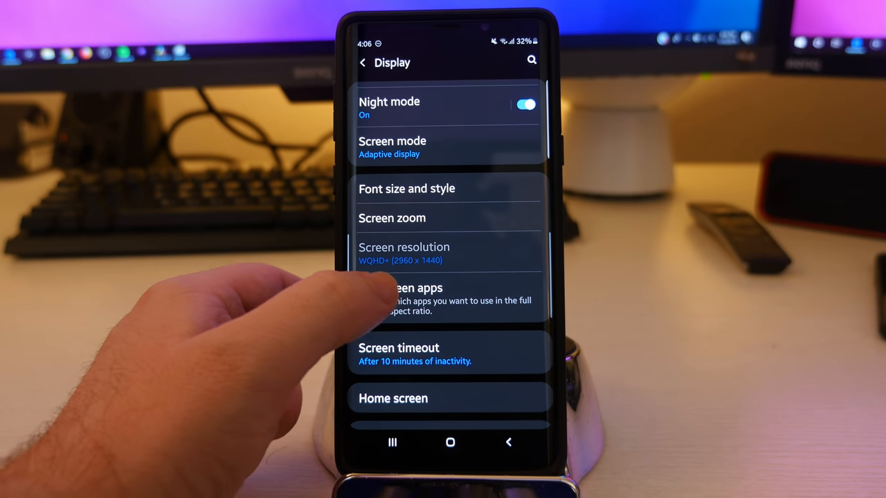
Browse the Full screen apps list and come back to the Display page.
click(408, 297)
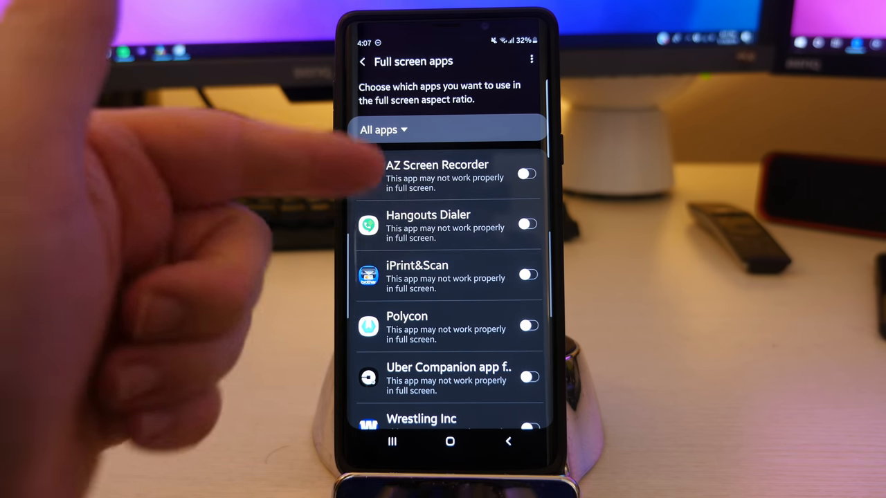
scroll(down, 3)
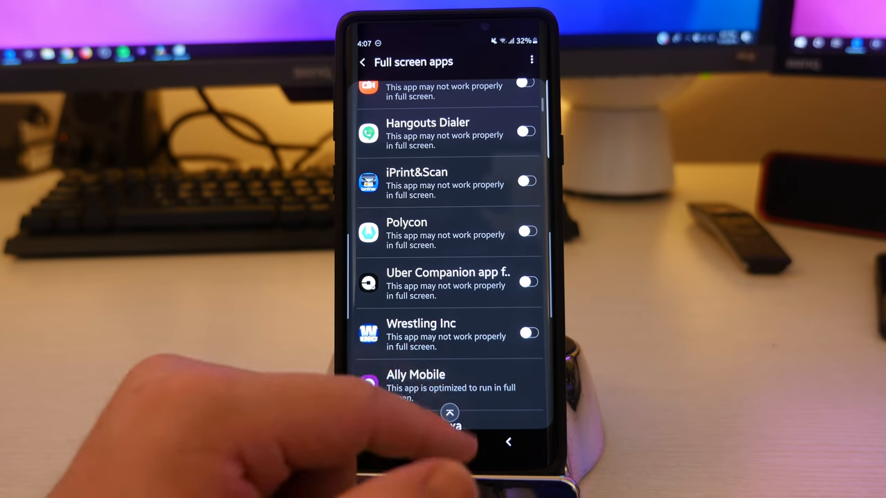
click(528, 282)
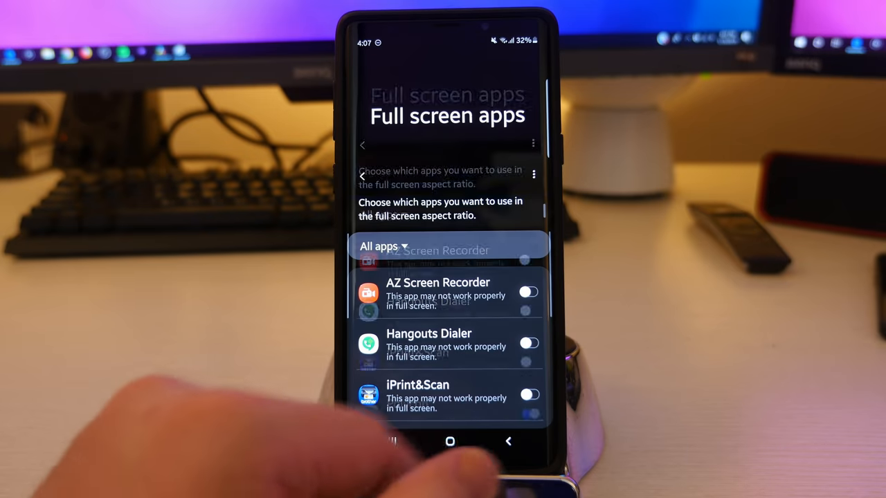
click(384, 247)
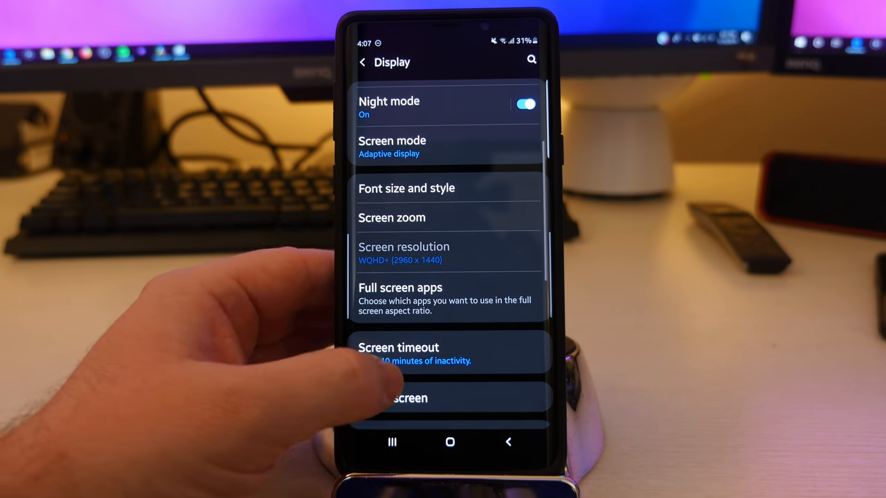
Review the Screen timeout choices, keeping 10 minutes, and return to Display.
click(398, 353)
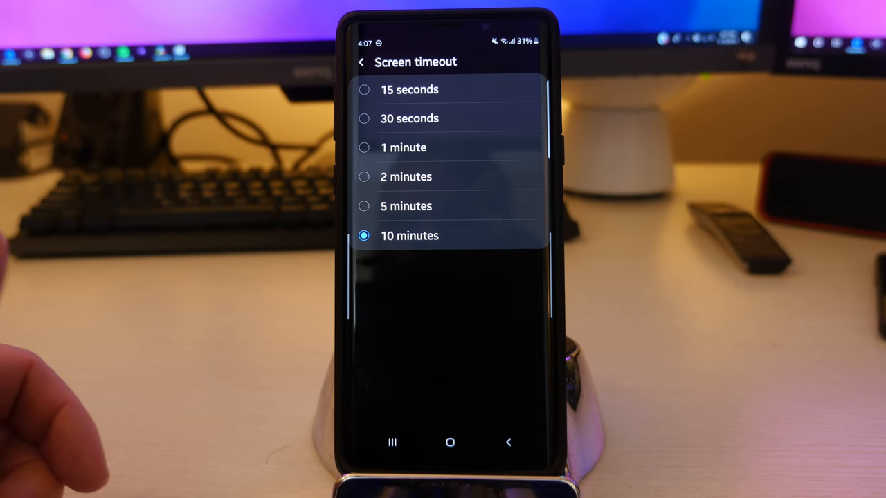
click(362, 61)
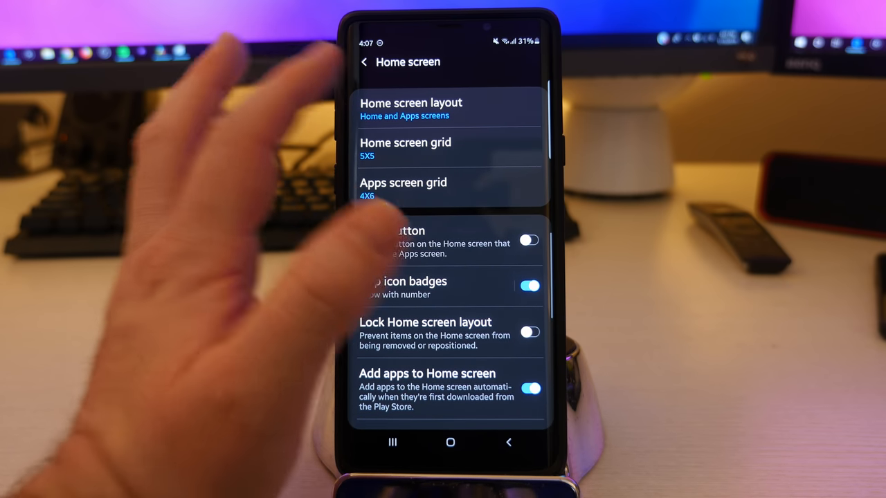
click(411, 107)
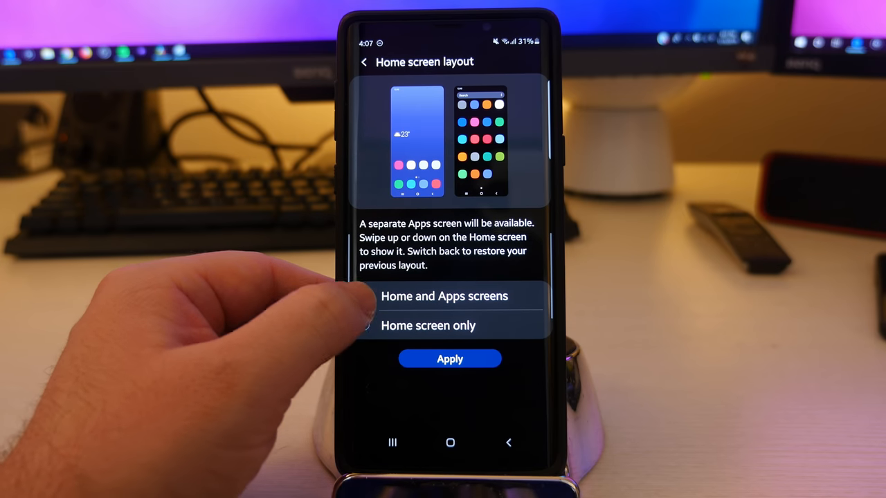
click(364, 296)
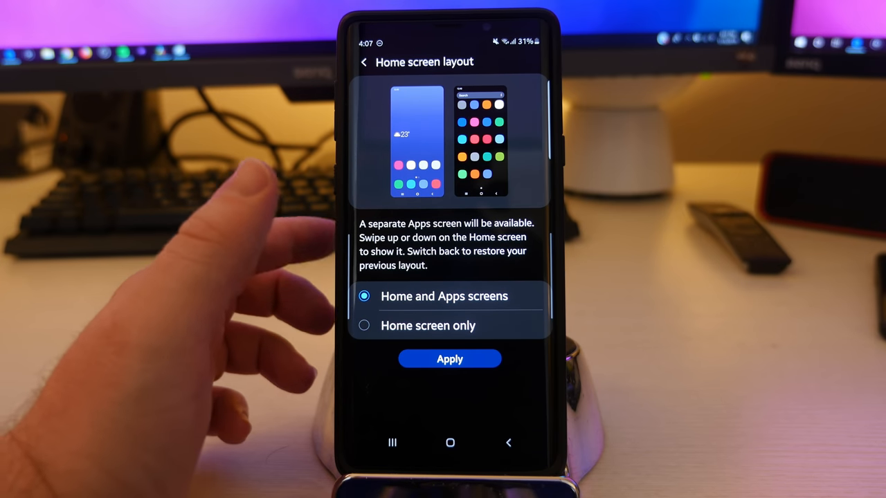
click(364, 325)
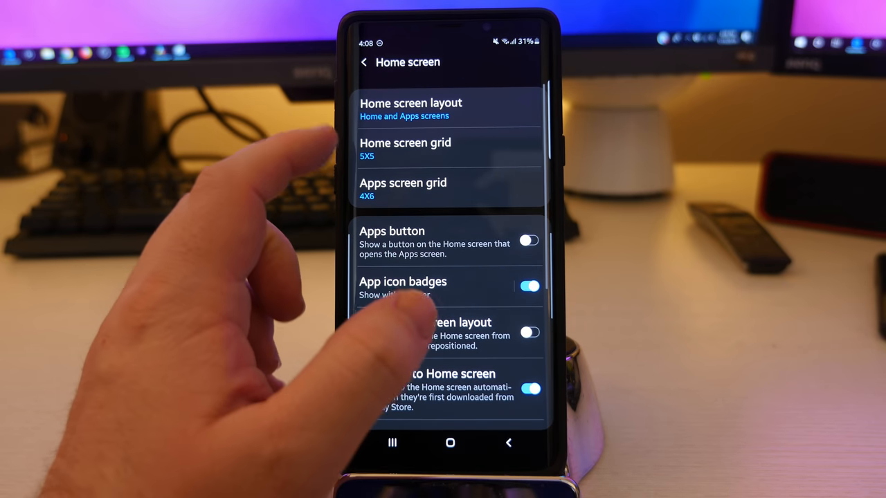
click(405, 148)
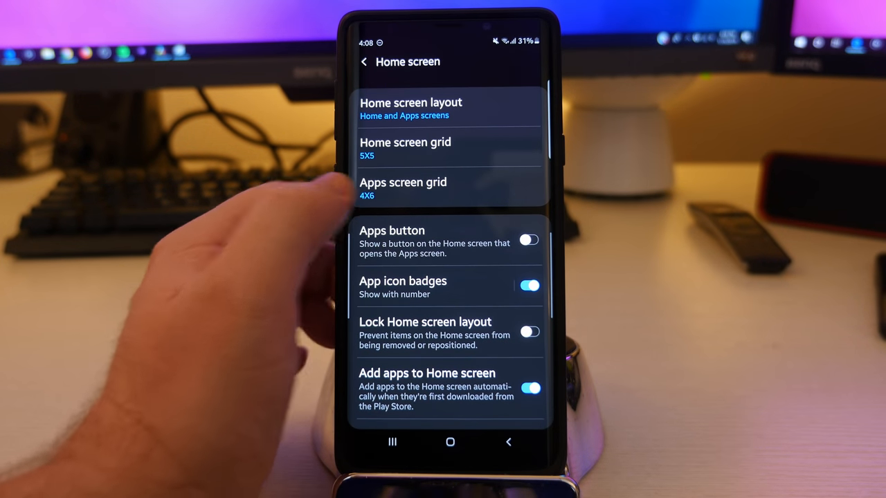
click(403, 187)
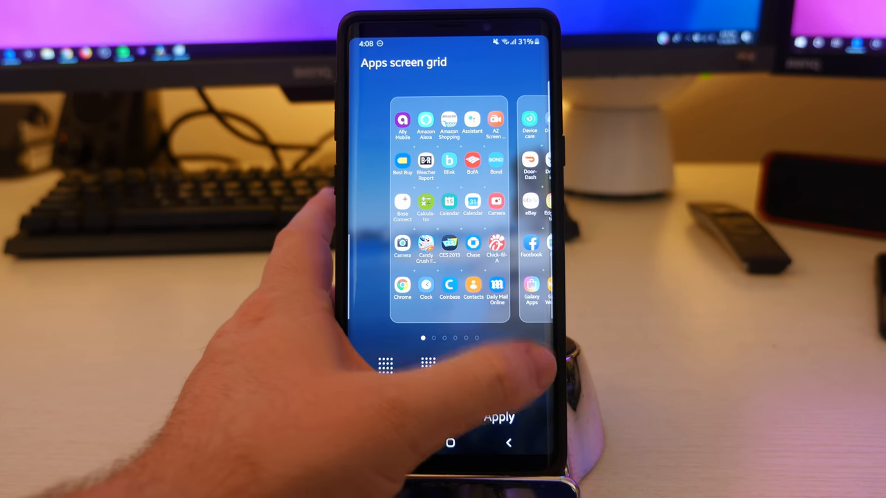
click(385, 373)
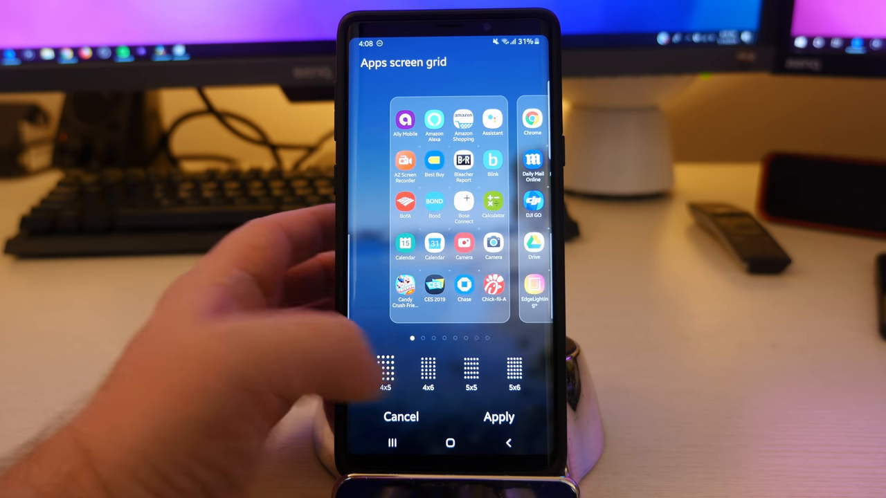
click(515, 374)
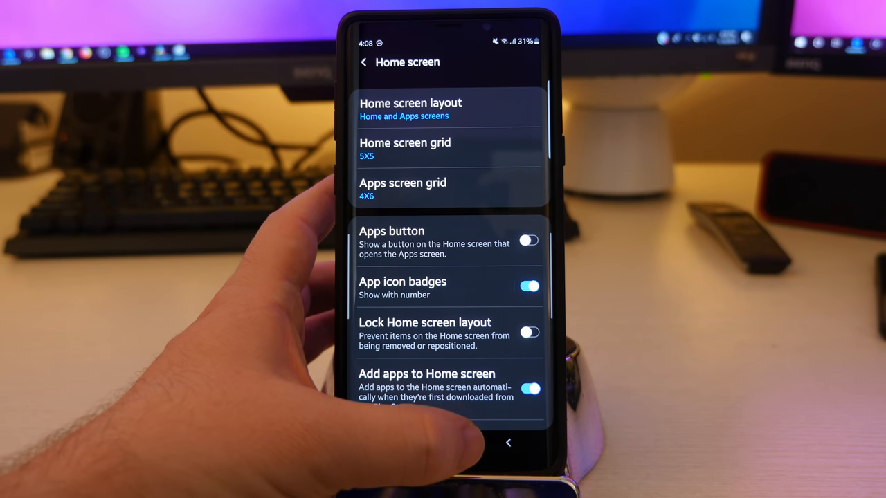
Go back to the Display settings list and scroll through its lower options.
click(508, 442)
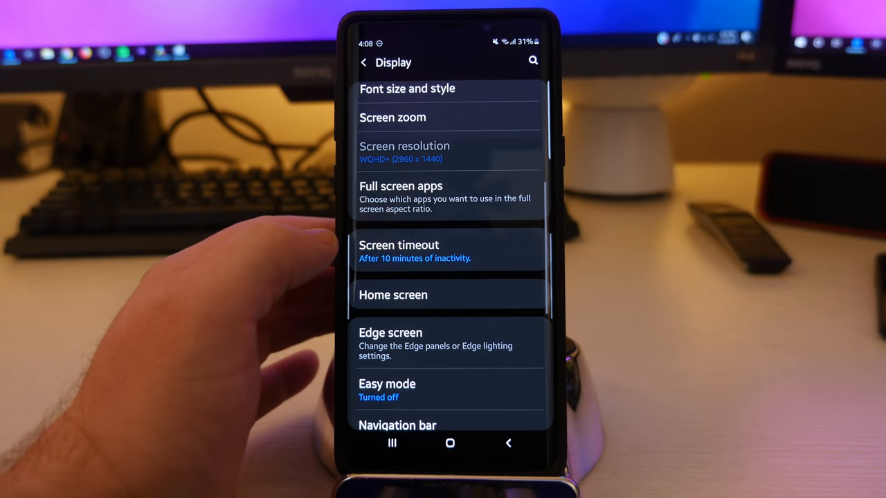
scroll(down, 3)
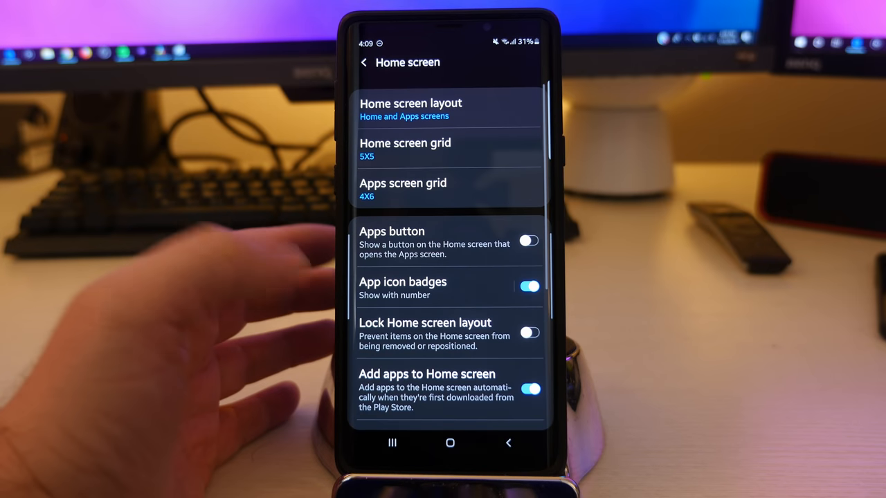
scroll(down, 3)
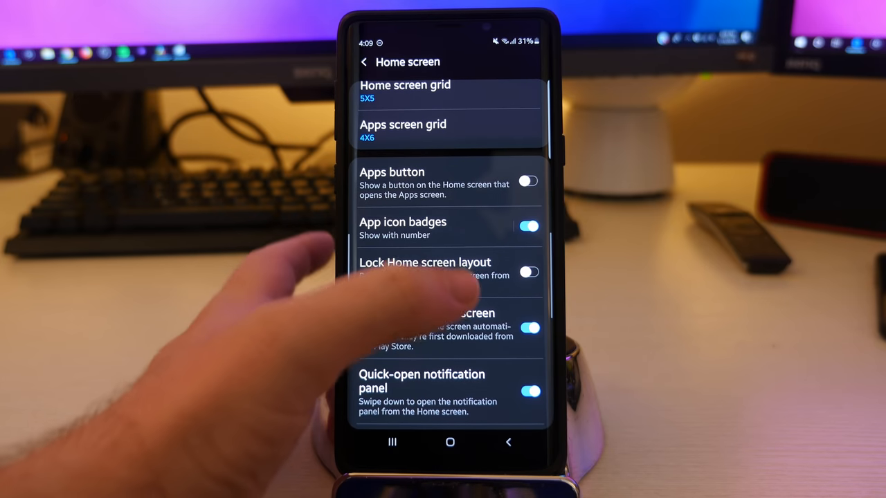
click(529, 271)
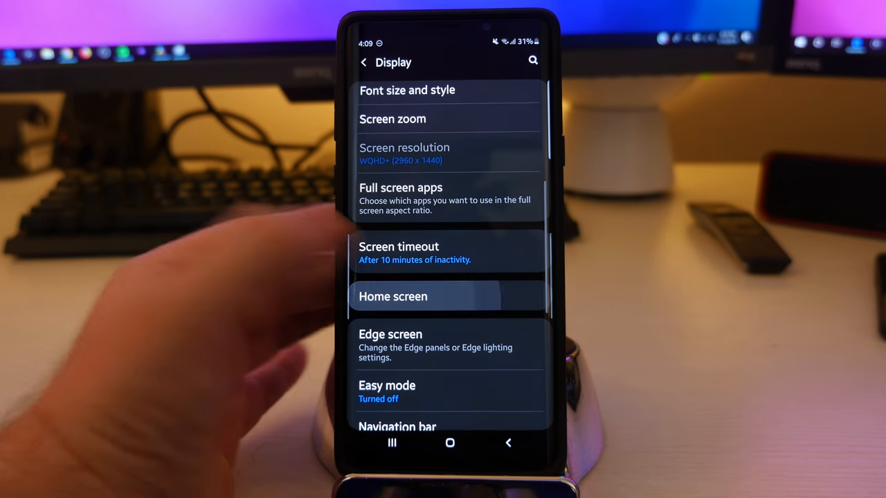
In Home screen settings, switch on Portrait mode only.
click(392, 296)
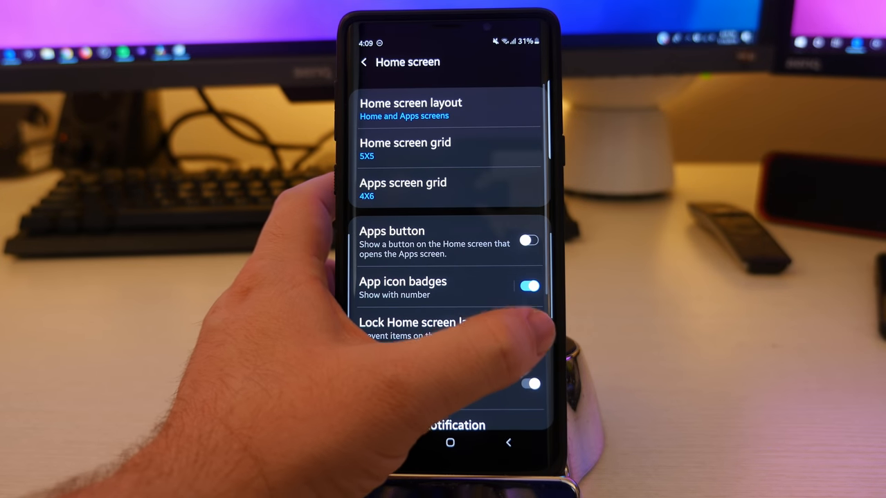
scroll(down, 3)
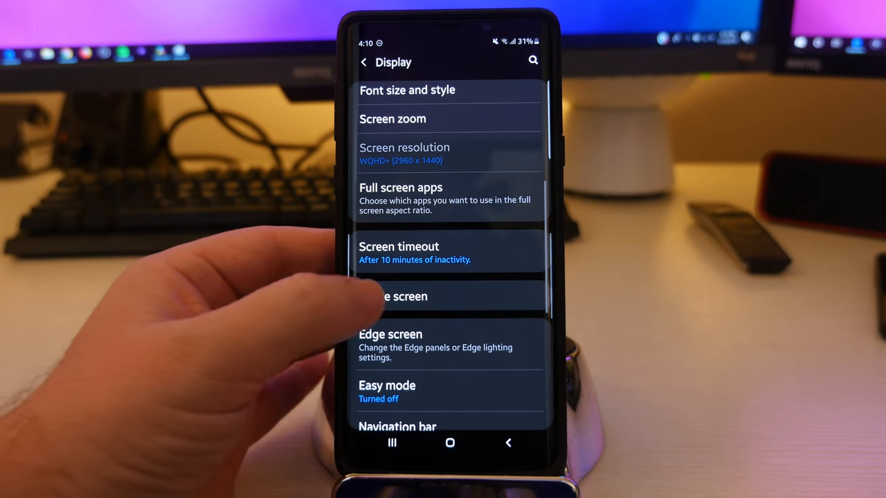
click(398, 296)
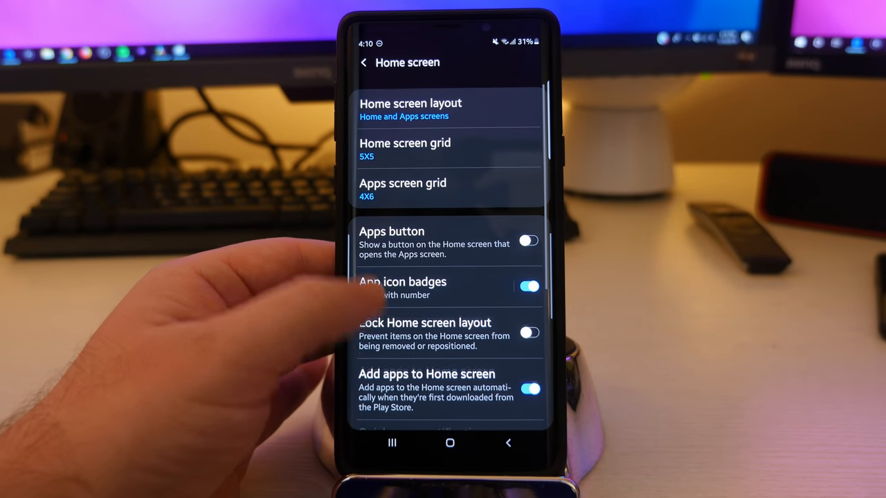
scroll(down, 3)
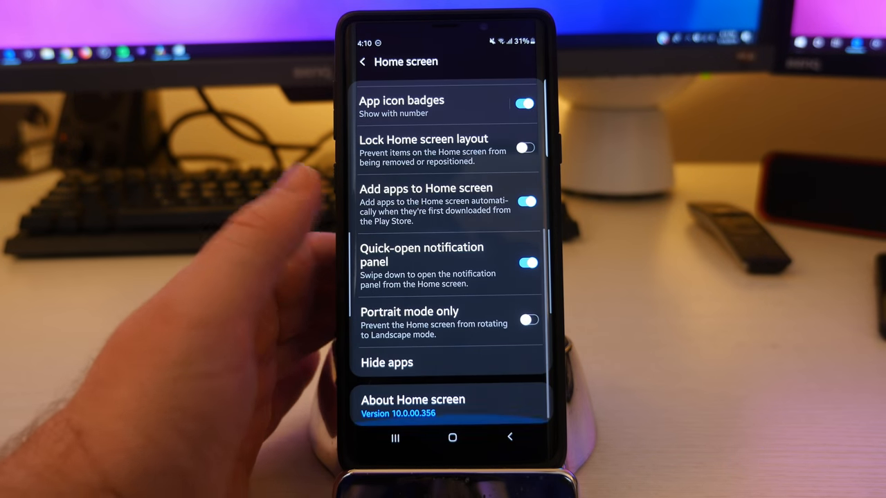
click(530, 319)
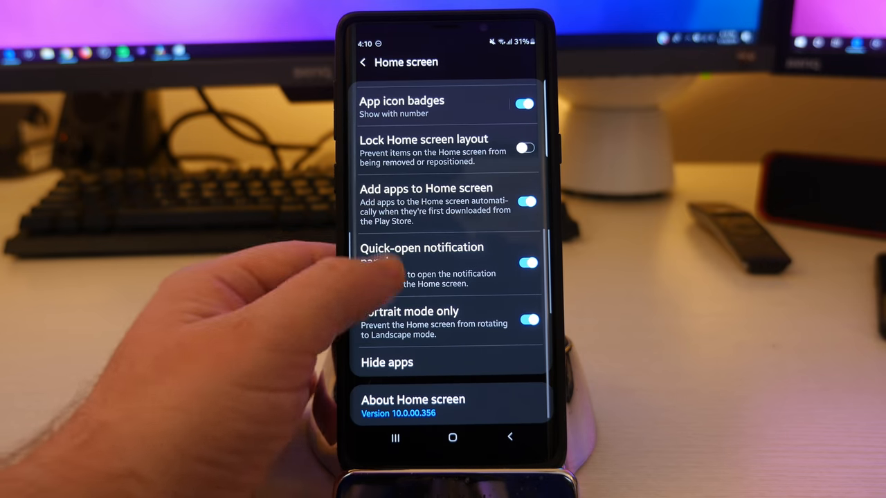
click(387, 362)
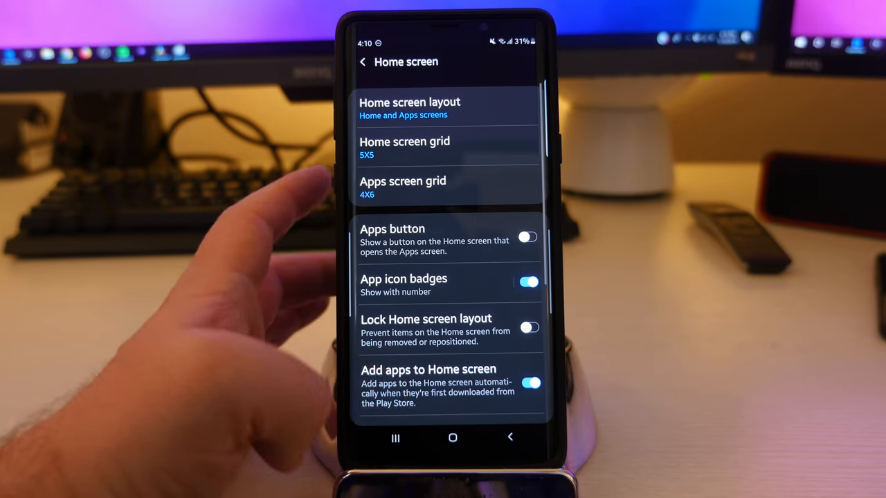
scroll(down, 3)
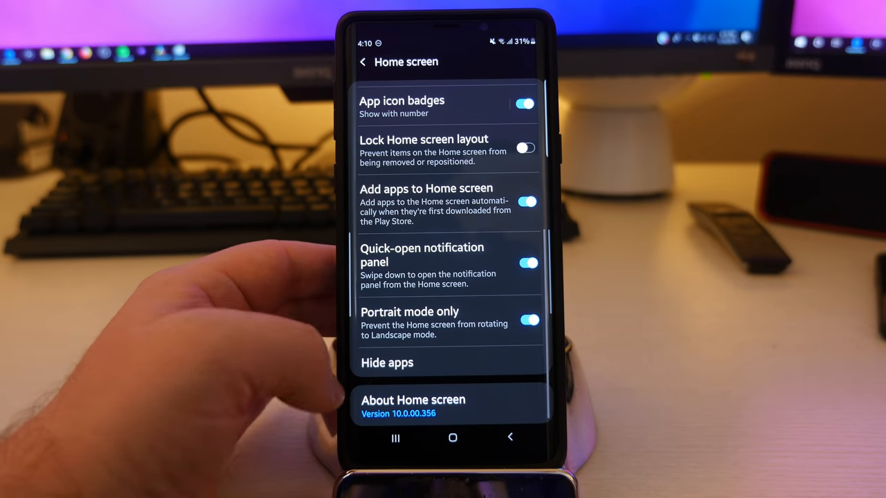
click(362, 61)
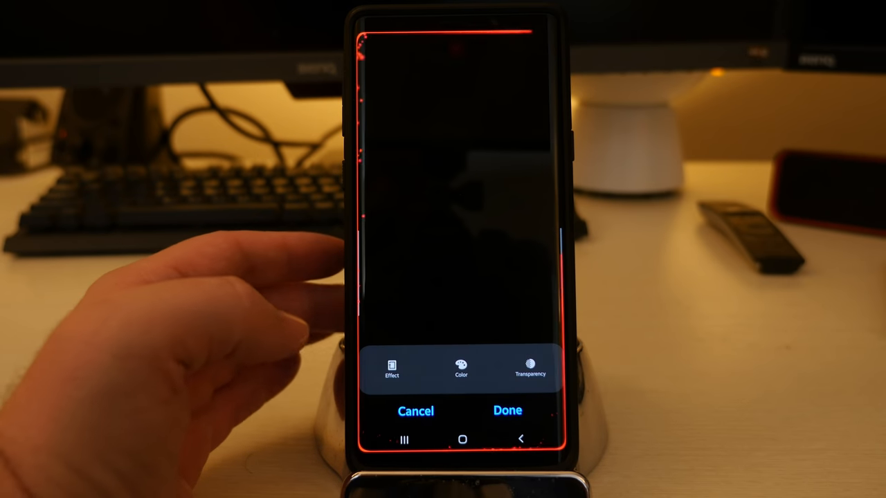
Choose the Galaxy edge lighting effect and settle on a green colour after trying others.
click(391, 368)
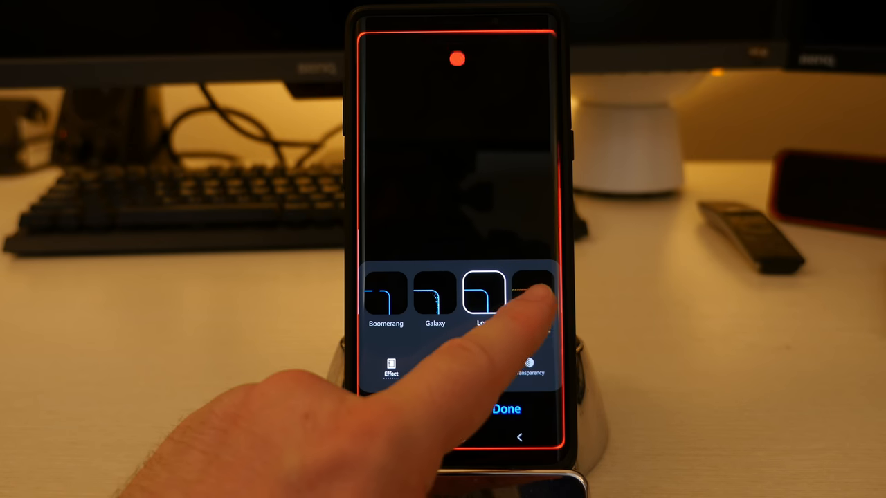
click(435, 294)
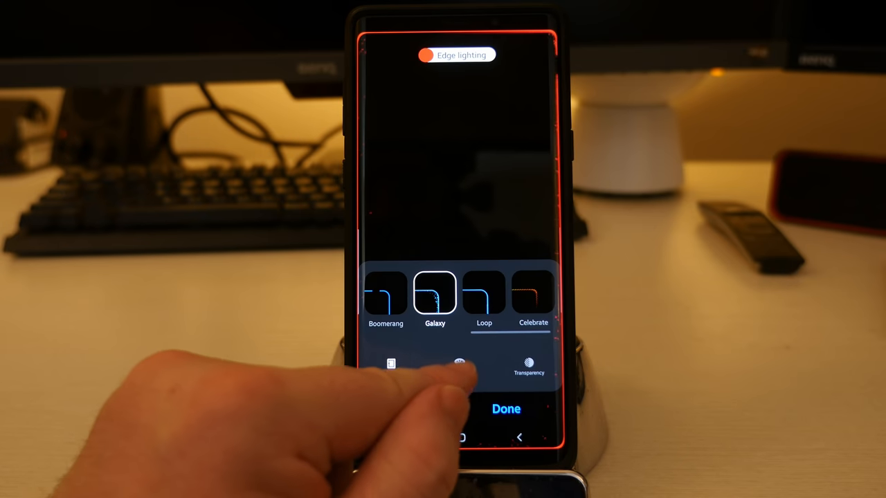
click(391, 364)
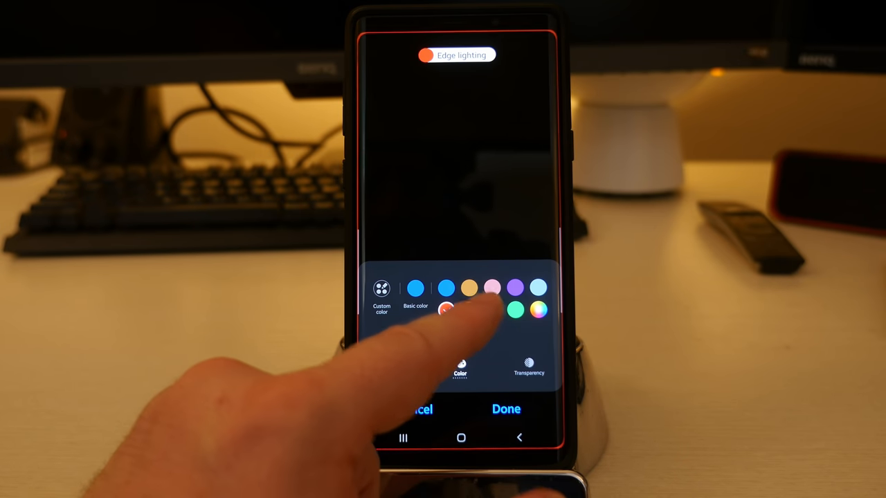
click(492, 288)
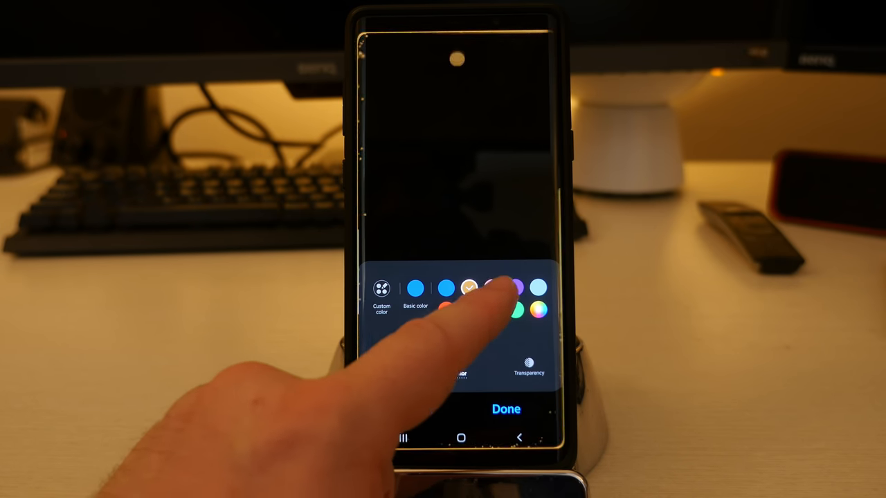
click(516, 287)
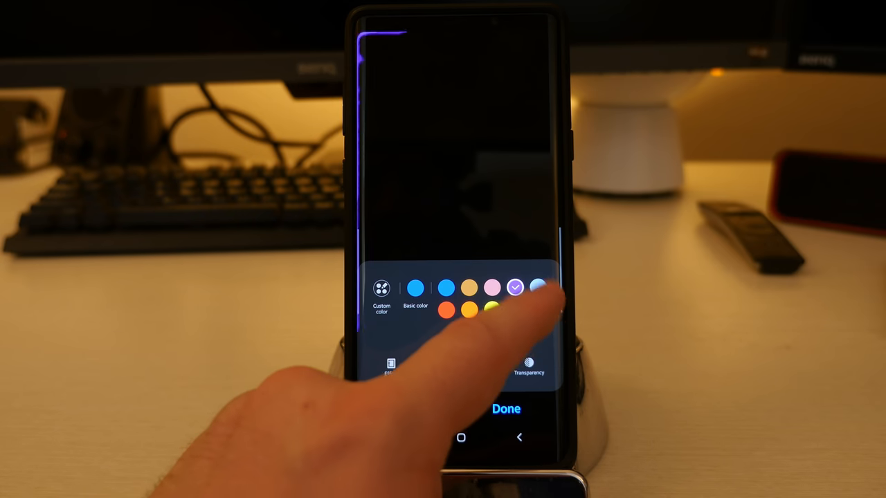
click(538, 287)
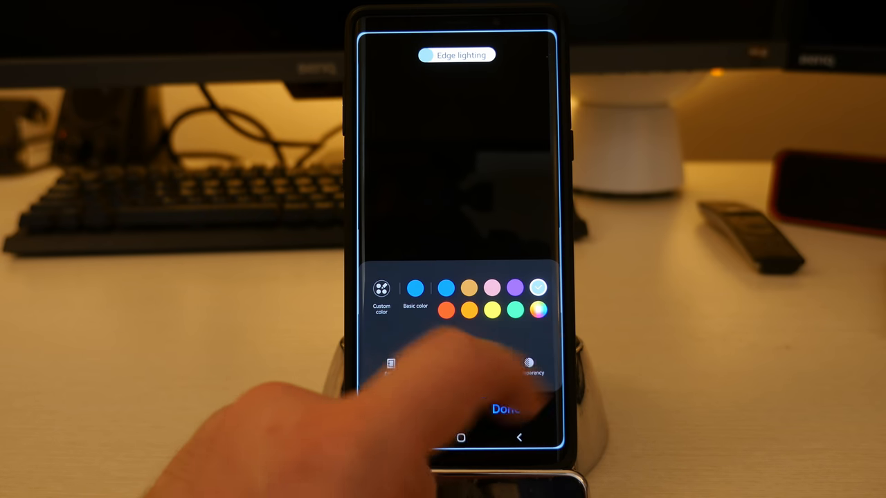
click(380, 288)
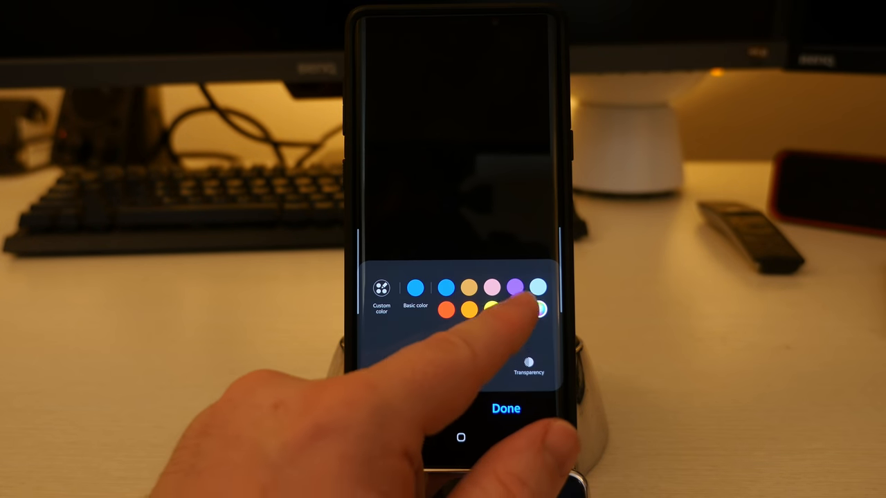
click(514, 310)
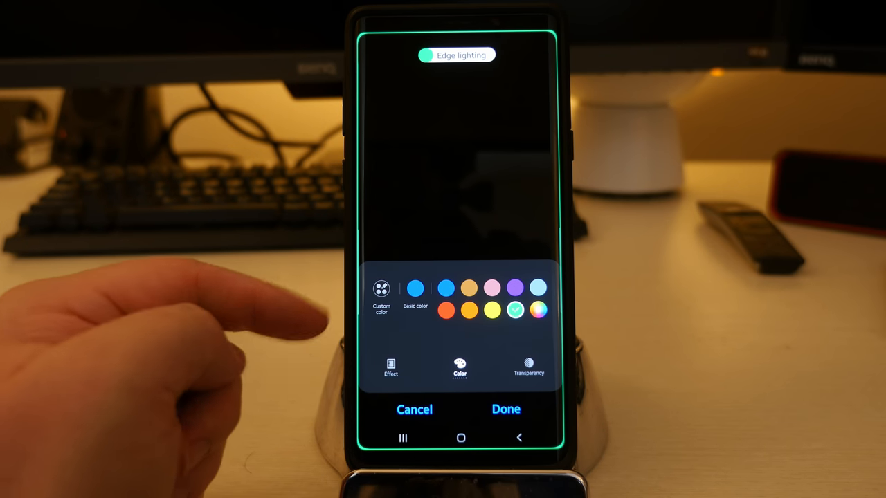
Set the edge lighting transparency back to Low after trying High, and save the style.
click(528, 367)
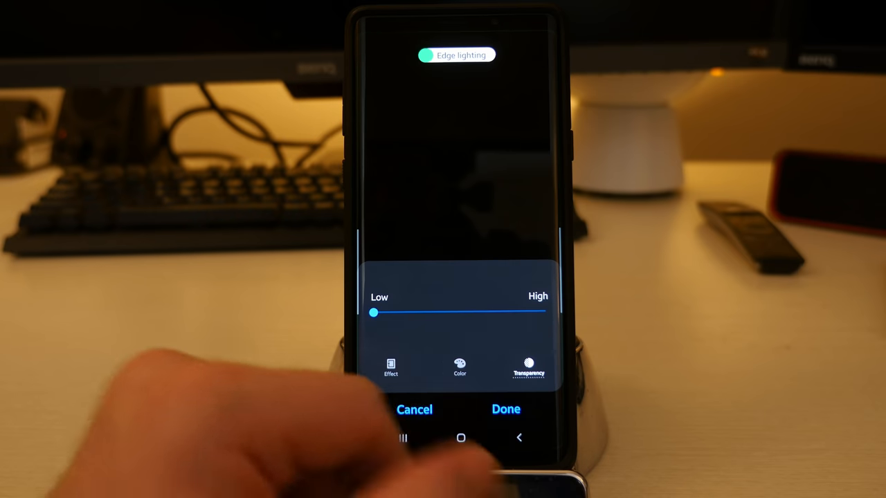
drag(373, 313, 488, 313)
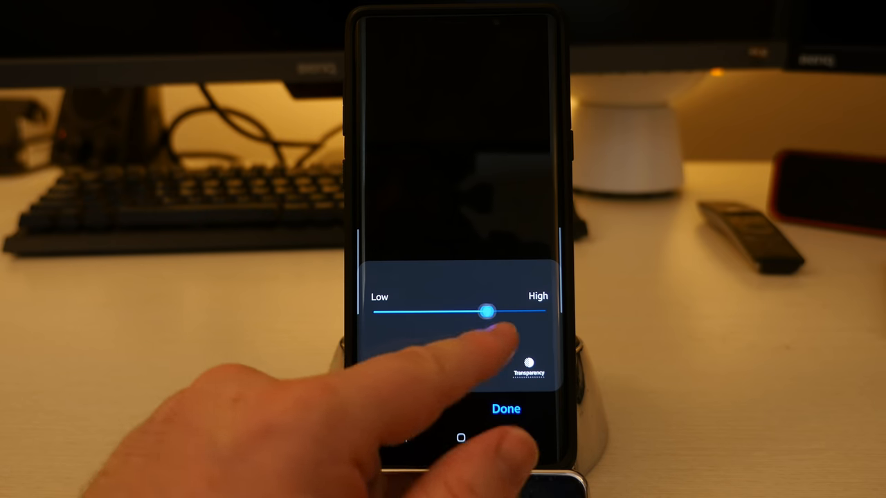
drag(488, 313, 545, 311)
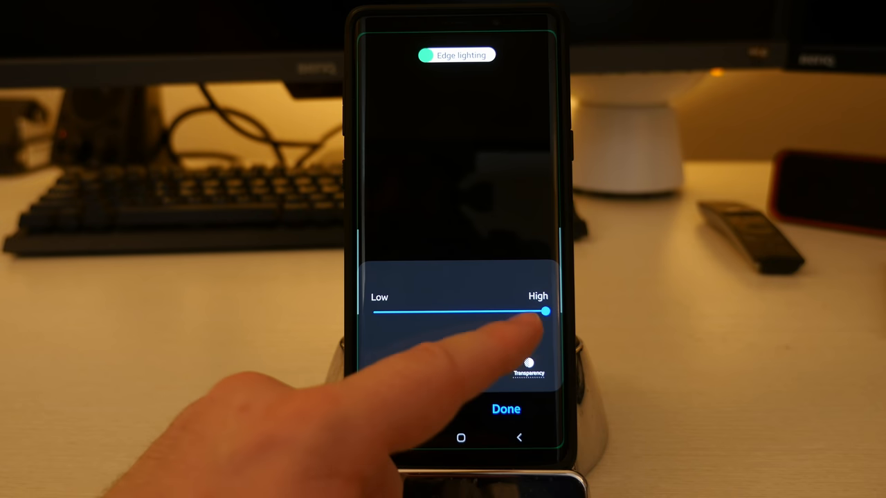
drag(546, 312, 373, 312)
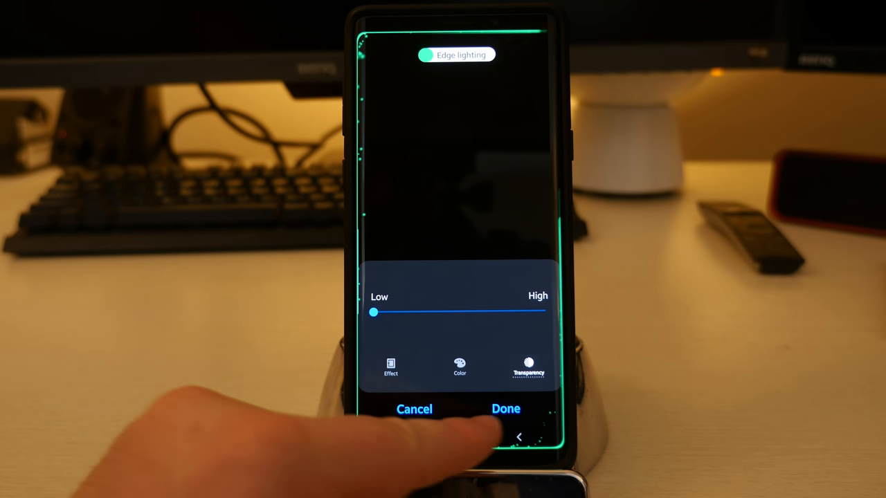
click(506, 408)
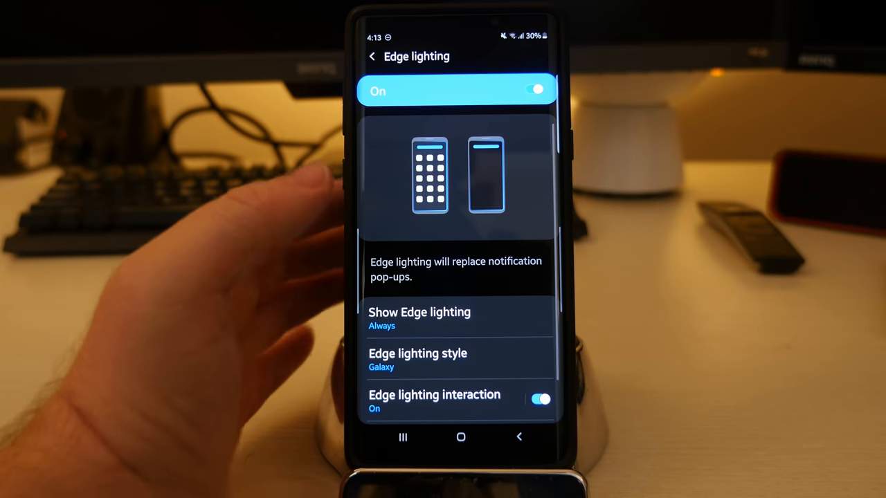
scroll(down, 3)
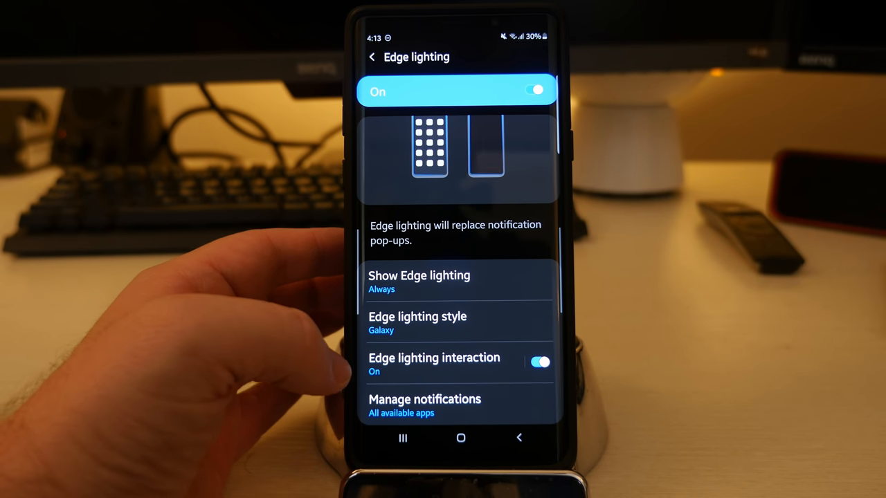
click(434, 364)
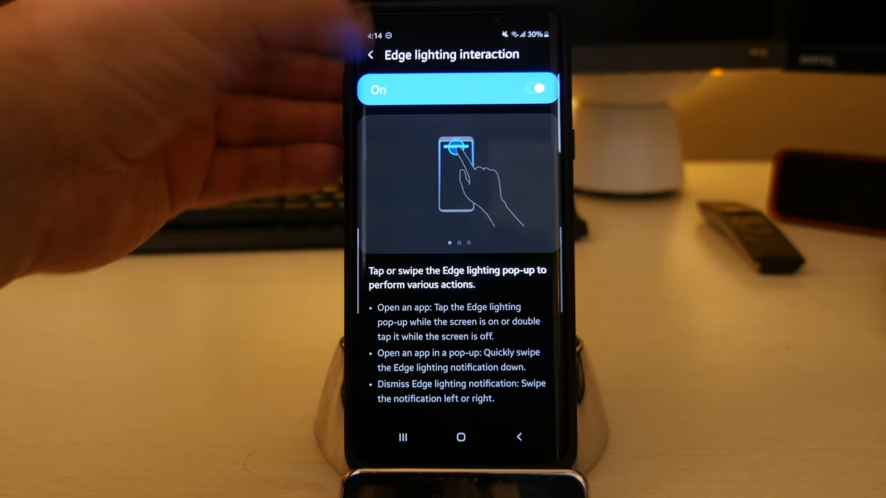
click(371, 56)
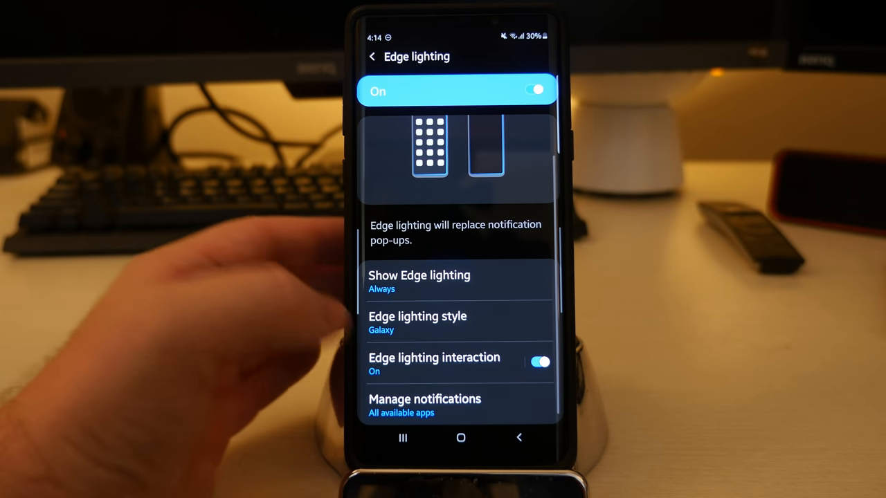
click(424, 405)
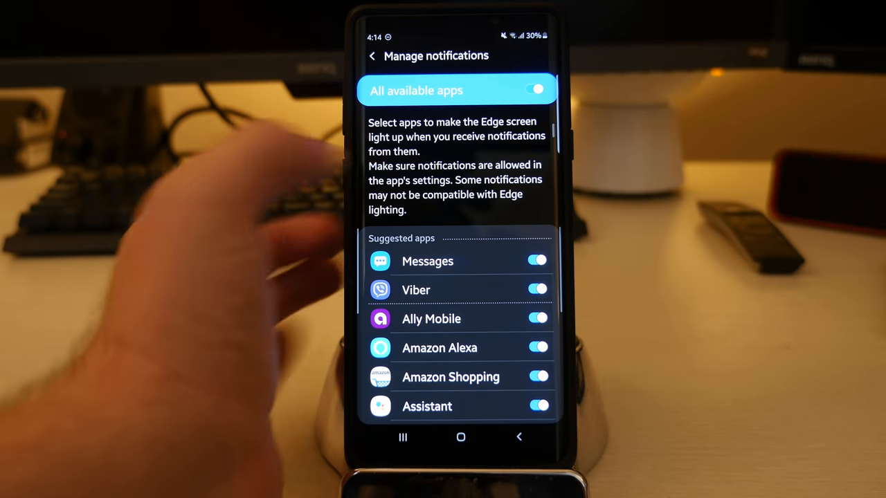
Back out through Edge lighting and Edge screen to Display, then enter Easy mode settings.
click(372, 56)
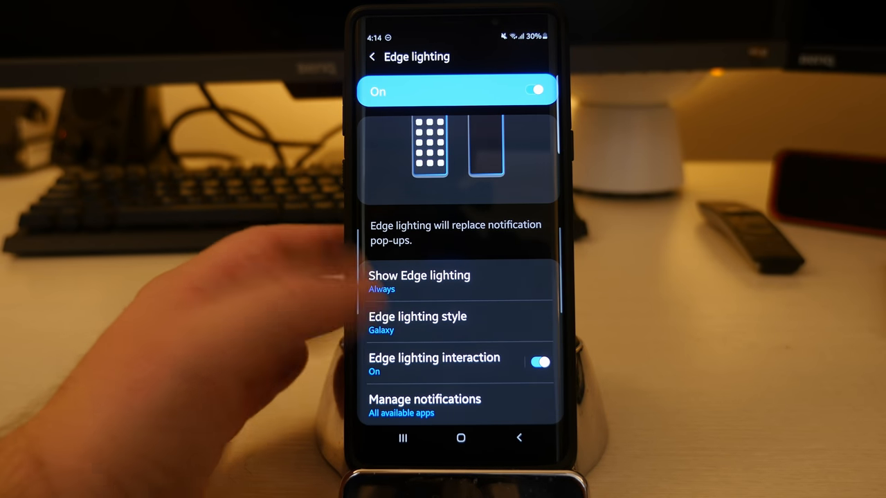
click(373, 57)
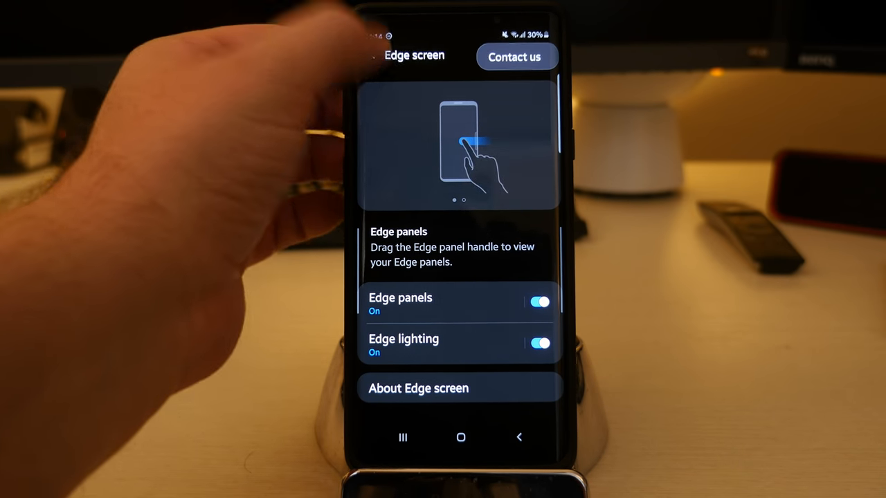
click(372, 56)
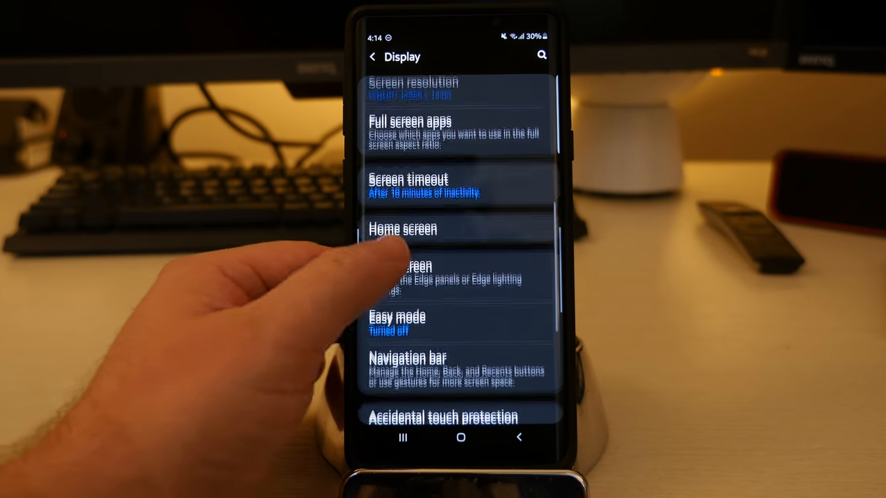
click(398, 318)
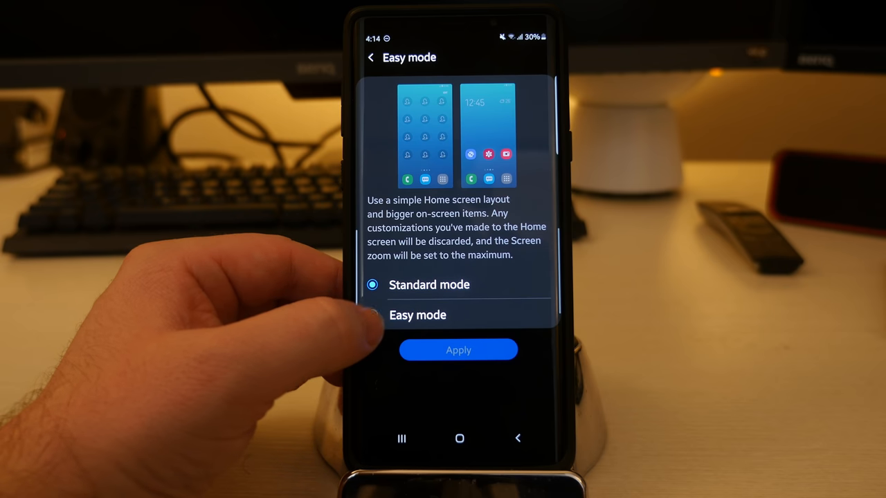
Select and apply Easy mode, then view the simplified Home screen layout.
click(372, 315)
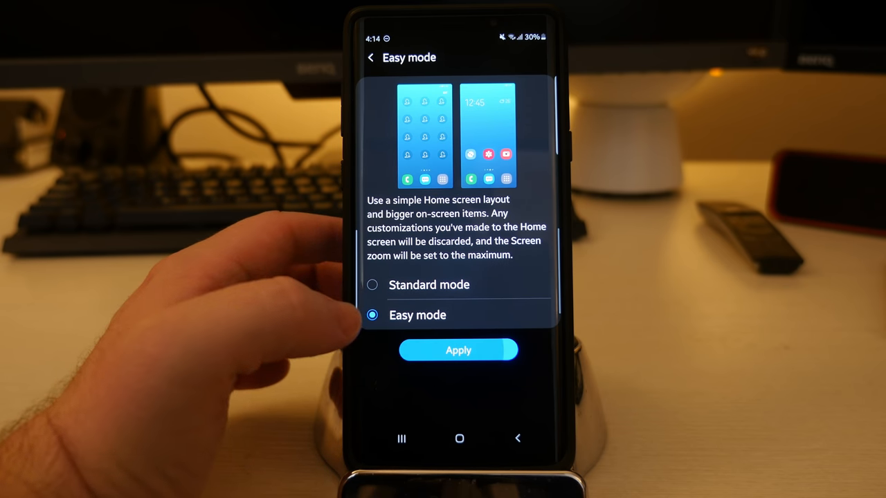
click(458, 350)
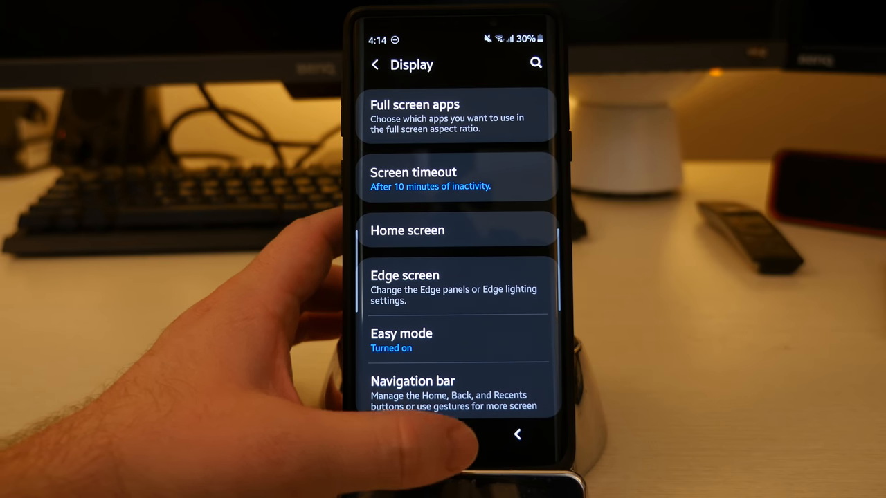
click(459, 435)
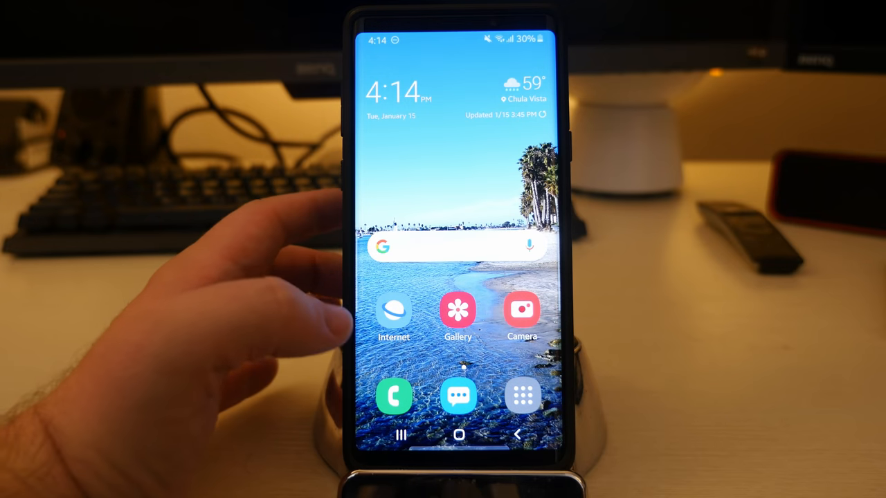
scroll(left, 3)
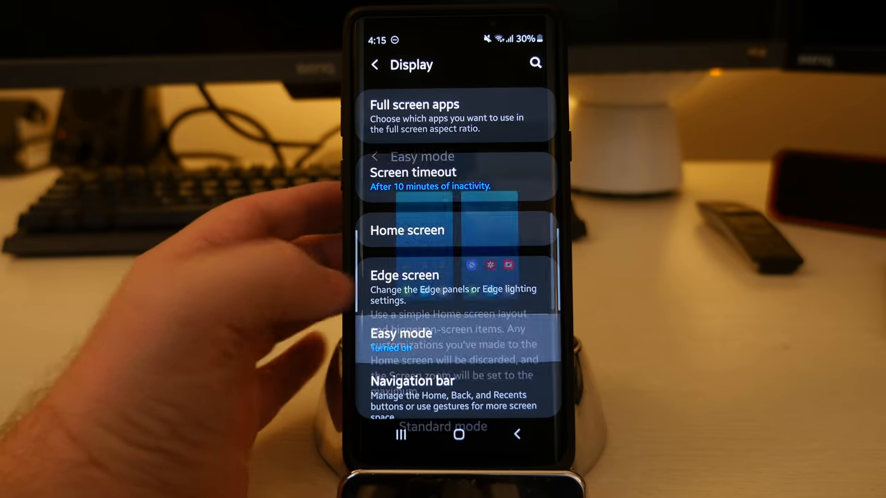
Select Standard mode in place of Easy mode and apply the layout.
click(400, 333)
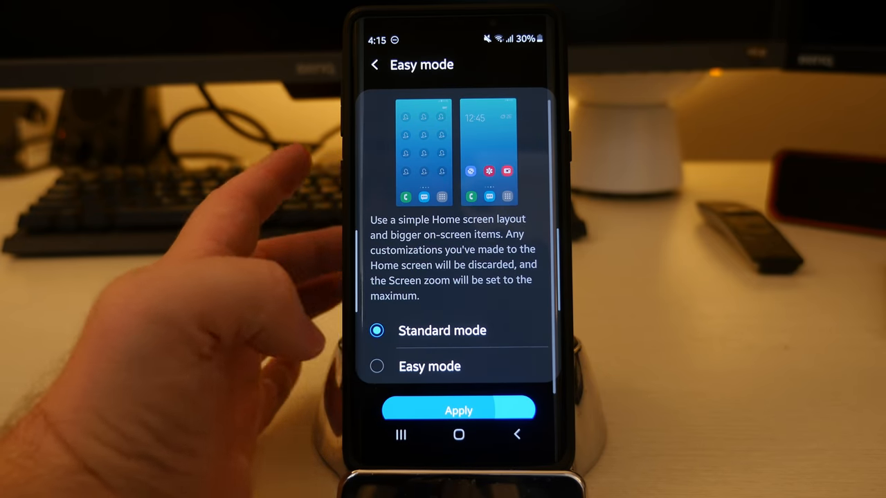
click(374, 64)
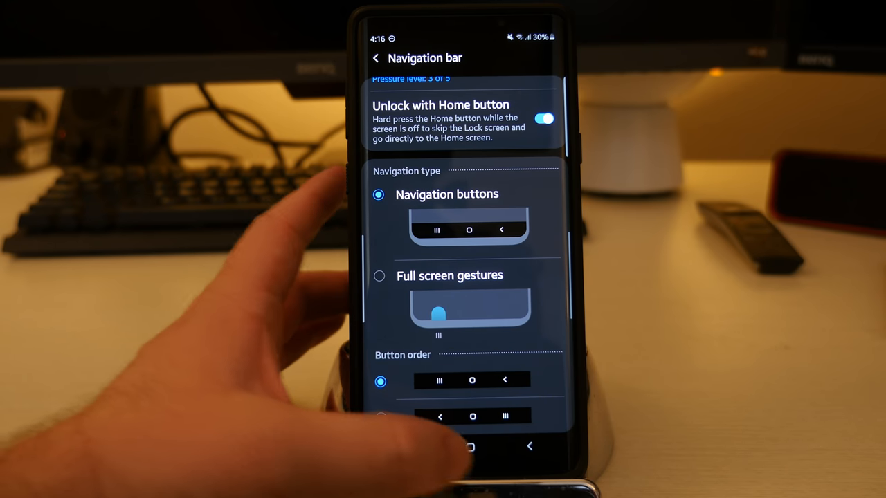
Return to the Display list and scroll down to the Screen saver entry.
click(376, 58)
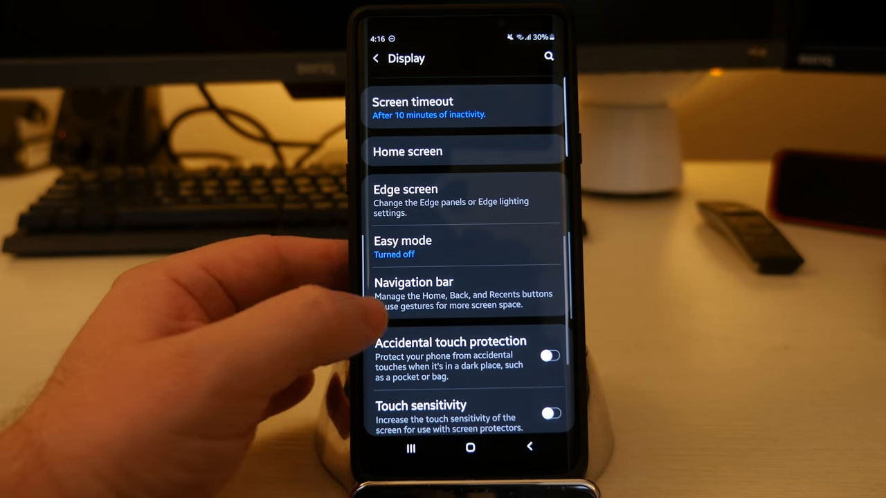
scroll(down, 3)
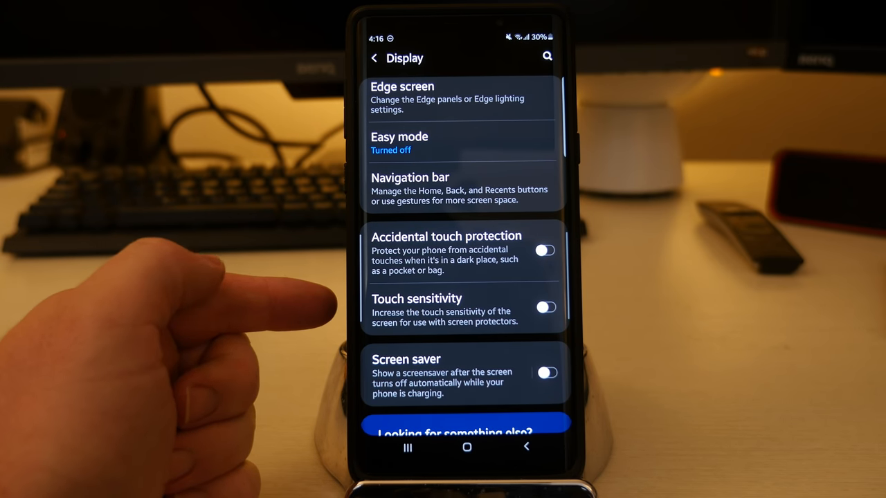
mouse_move(311, 311)
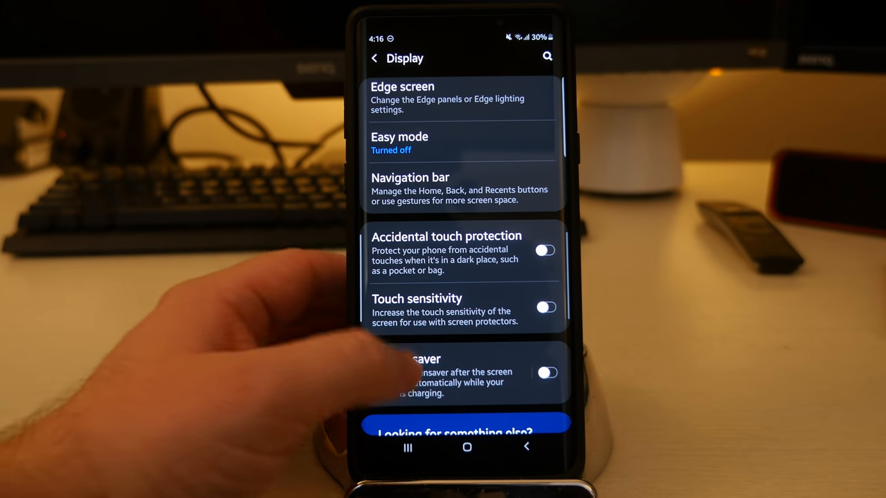
scroll(down, 3)
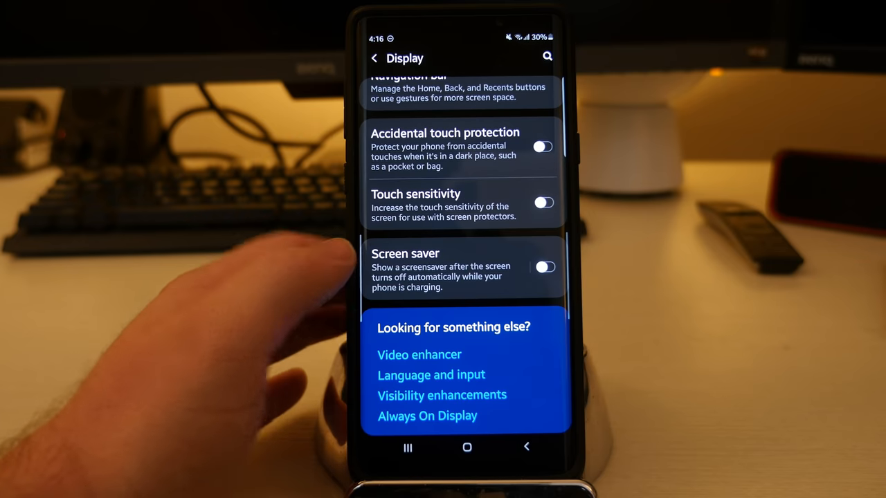
click(545, 267)
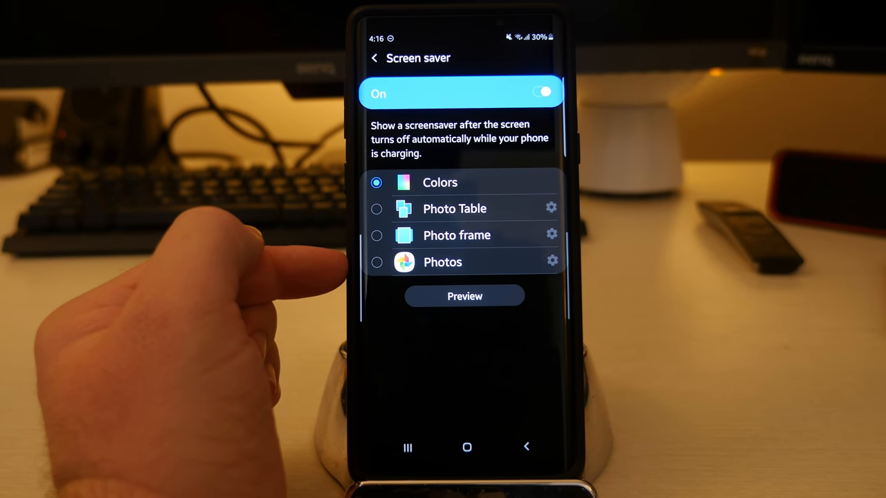
click(464, 297)
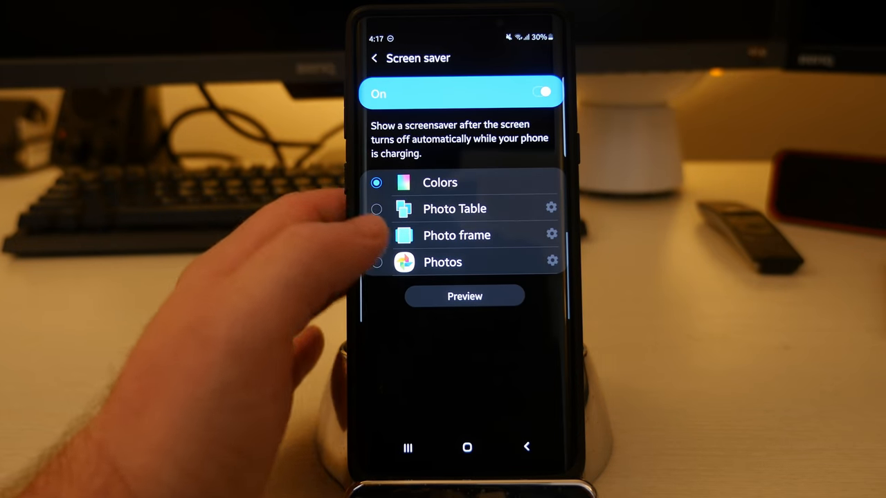
click(541, 92)
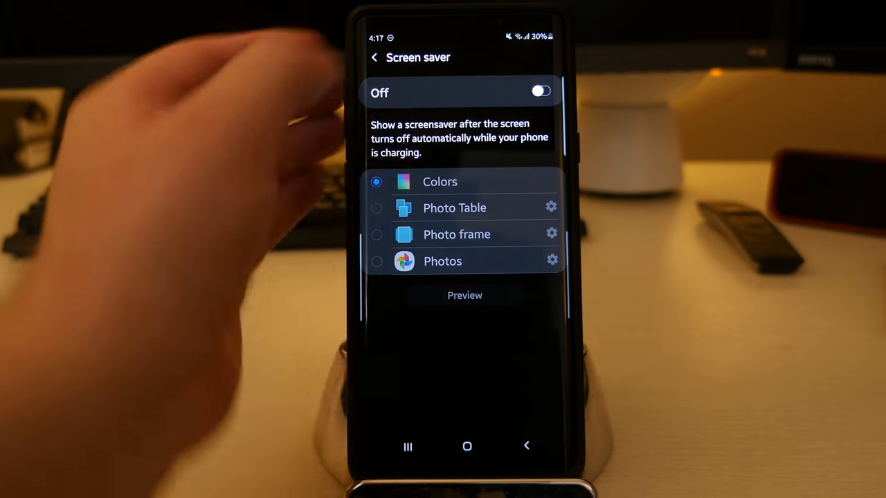
click(373, 57)
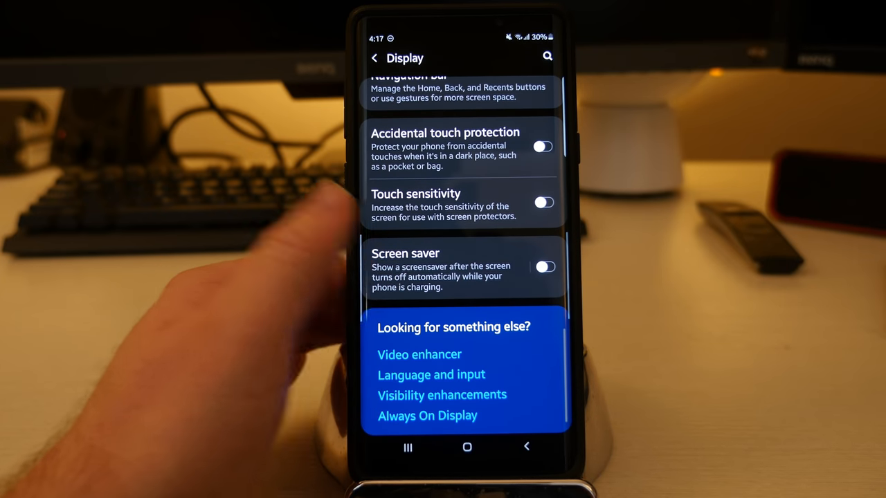
Open Visibility enhancements from the Display page's 'Looking for something else?' suggestions.
click(418, 355)
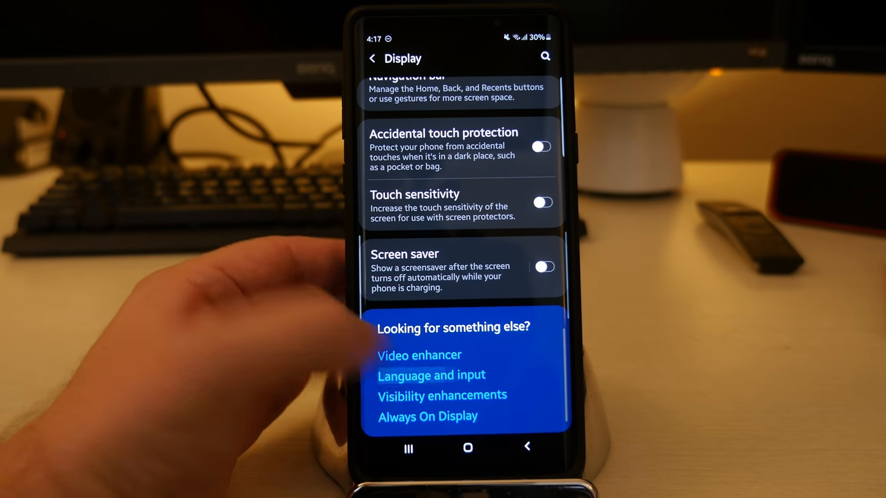
click(431, 375)
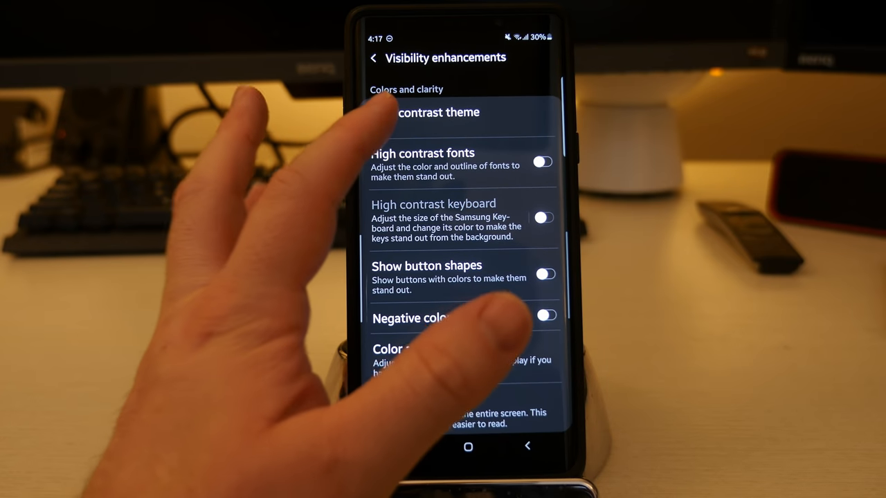
View the High contrast theme choices keeping None, then leave visibility enhancements.
click(432, 112)
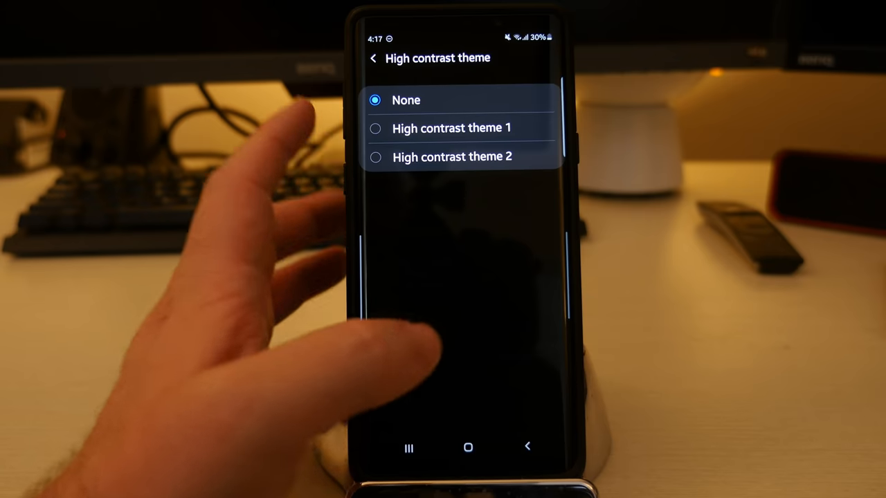
click(373, 58)
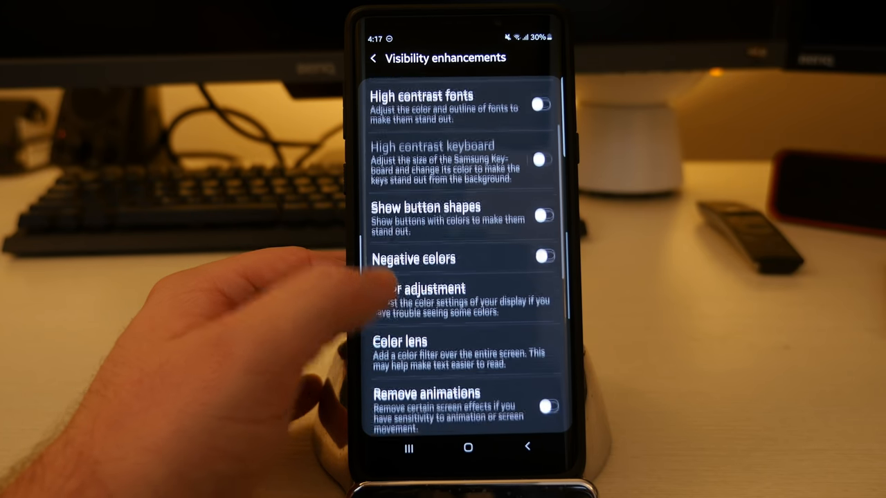
scroll(down, 3)
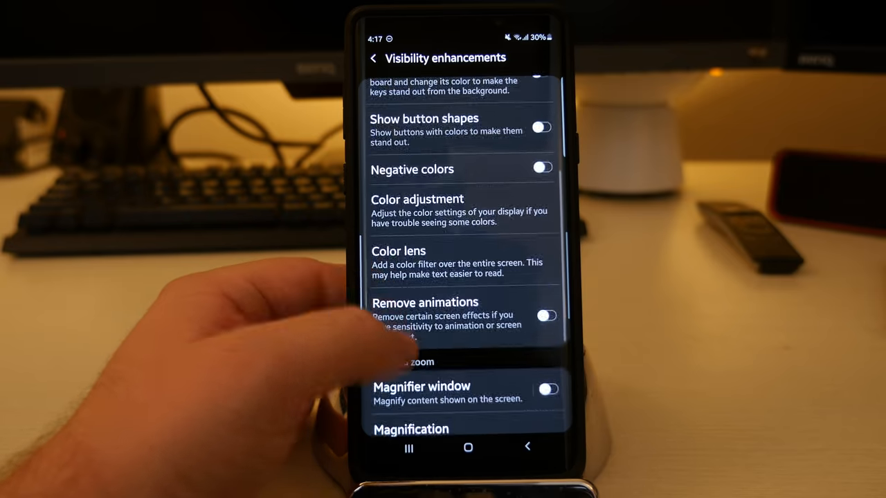
scroll(down, 3)
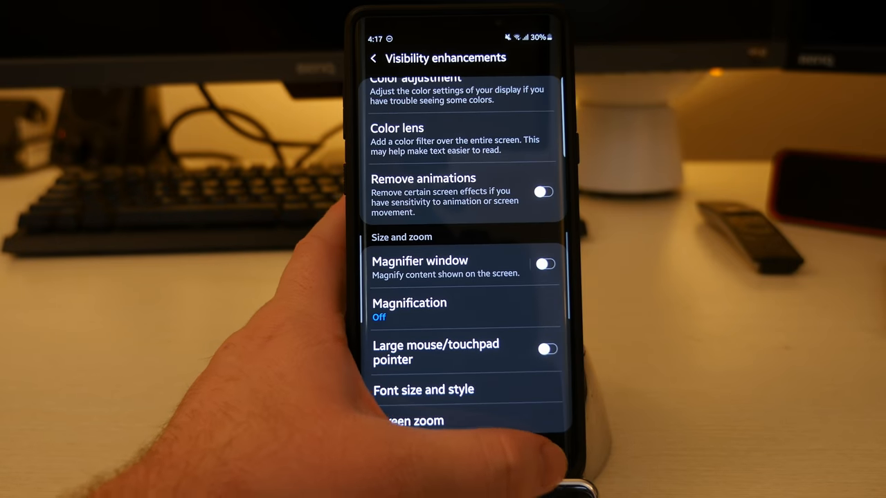
click(373, 58)
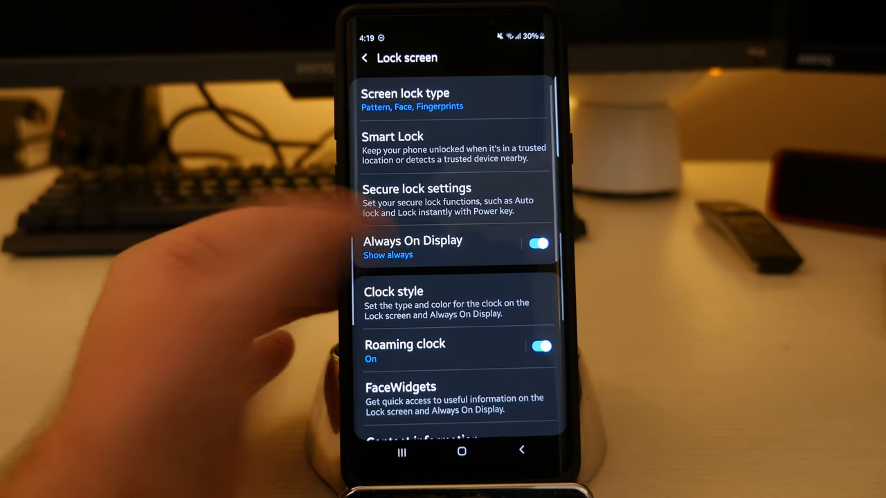
click(411, 241)
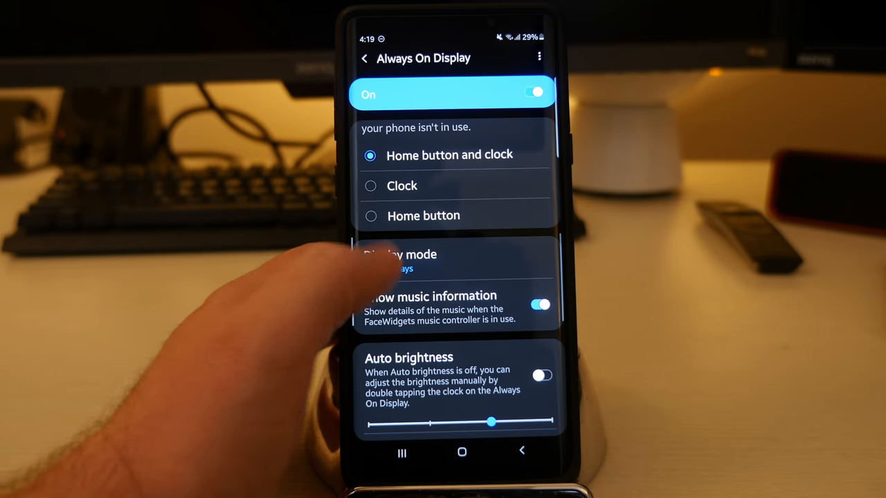
click(399, 260)
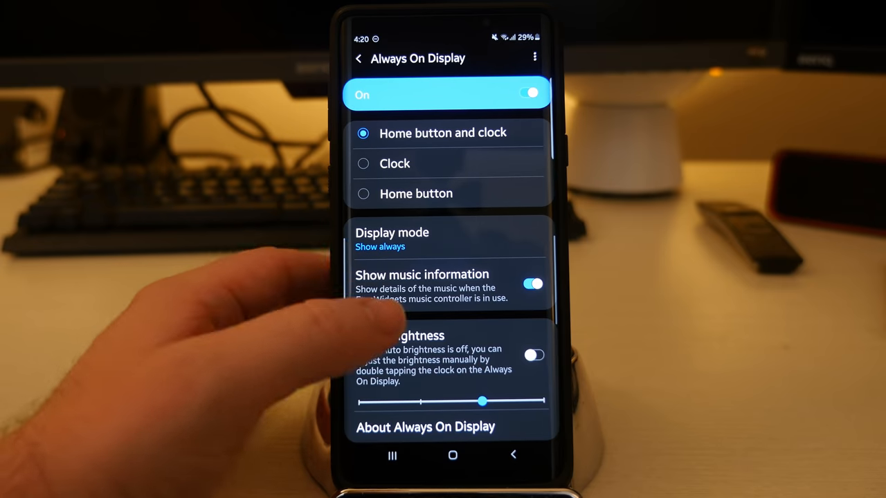
click(359, 58)
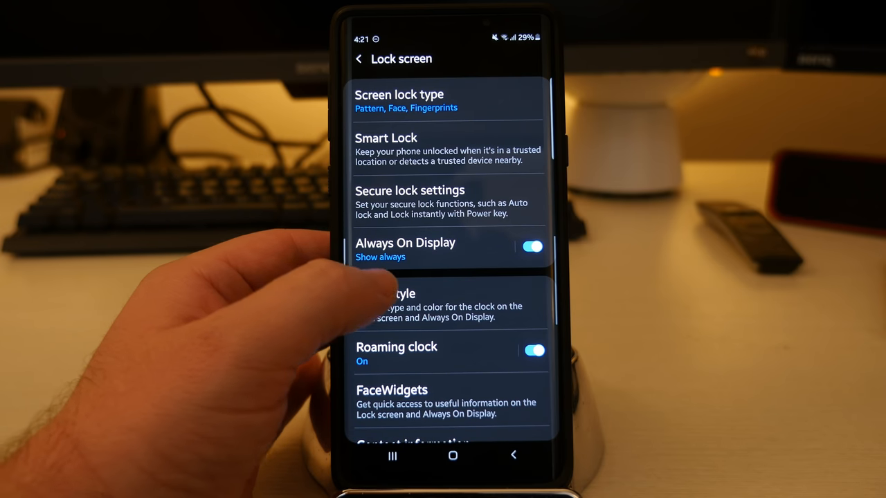
Browse Always On Display clock style types, including the animated GIF photo clock.
click(385, 305)
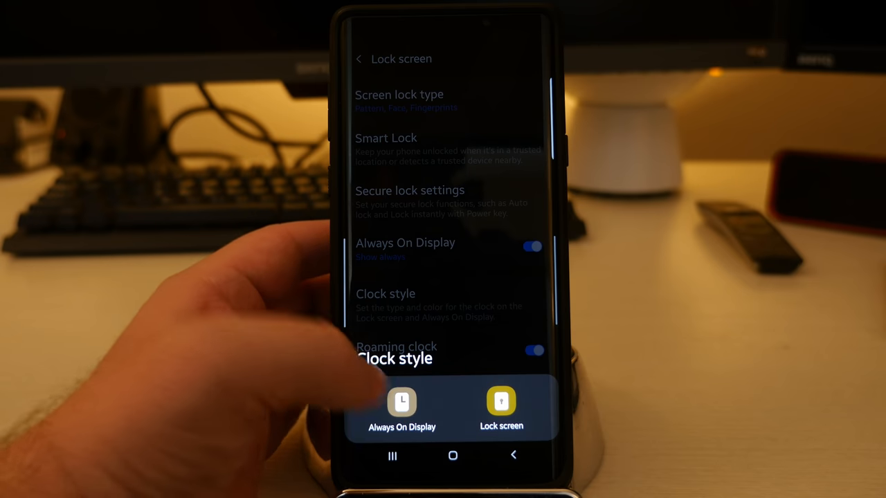
click(501, 408)
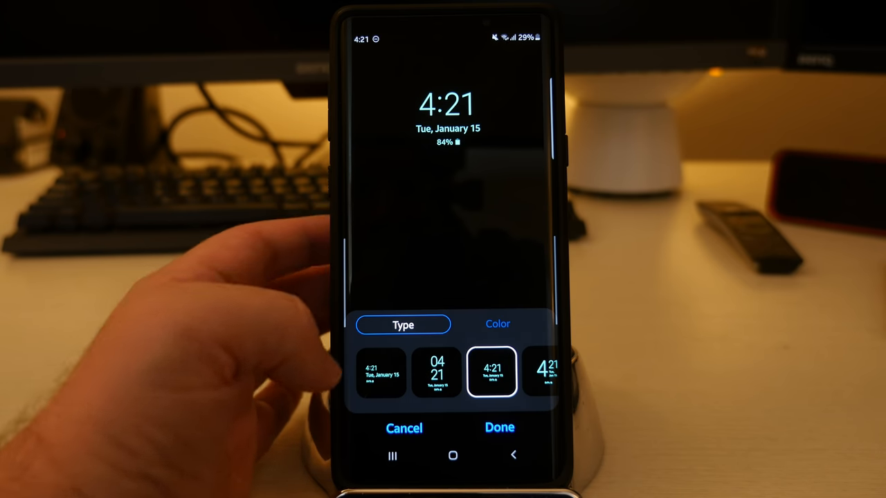
click(381, 372)
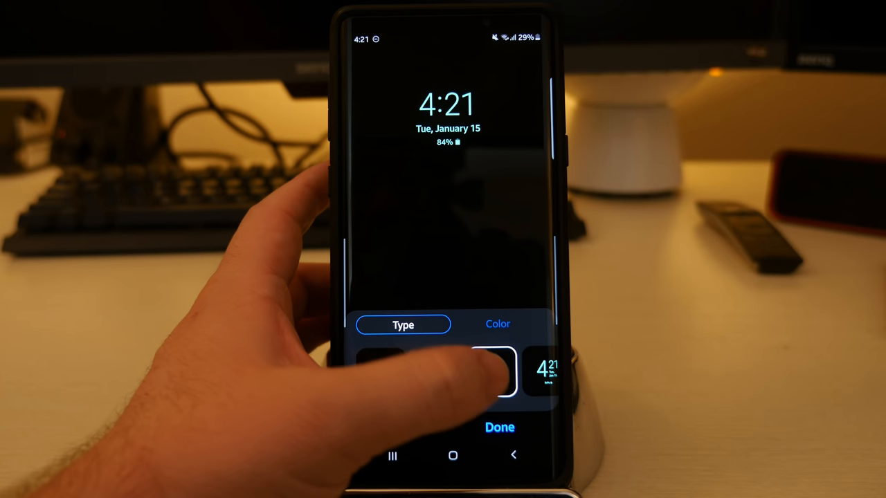
click(488, 372)
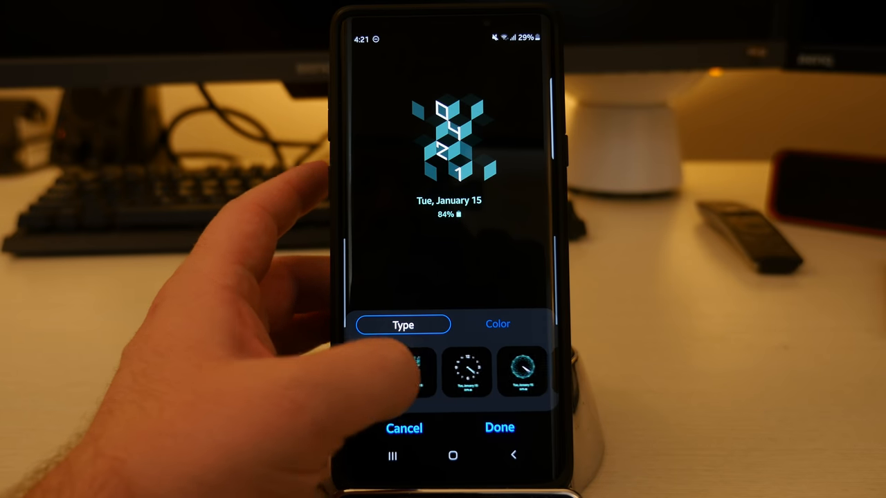
click(467, 374)
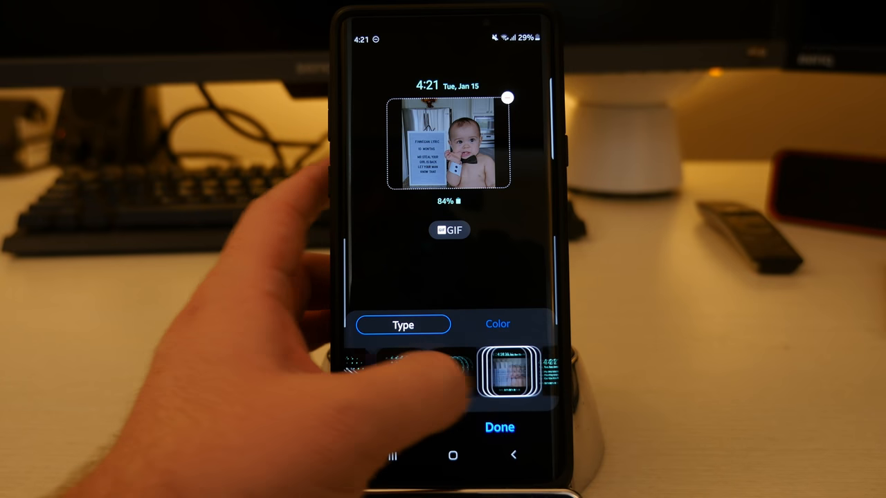
Open the Samsung Themes store and preview the [Live] Snowglobe design full screen.
click(524, 372)
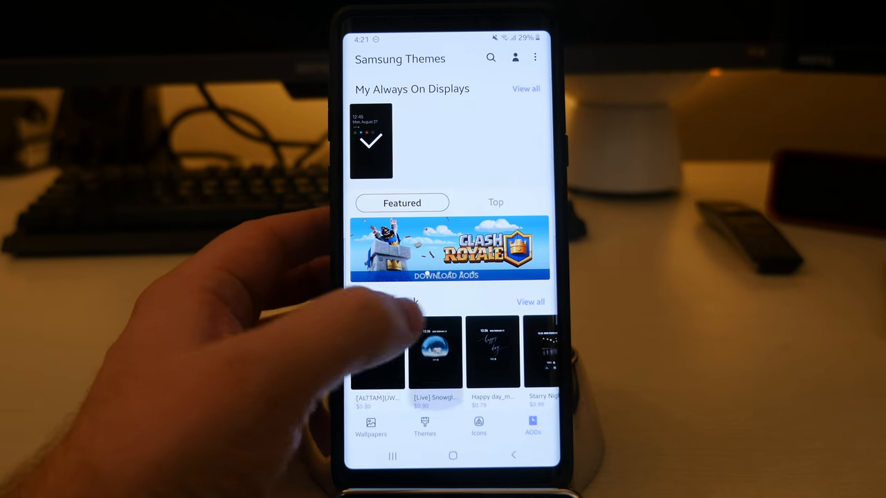
click(435, 353)
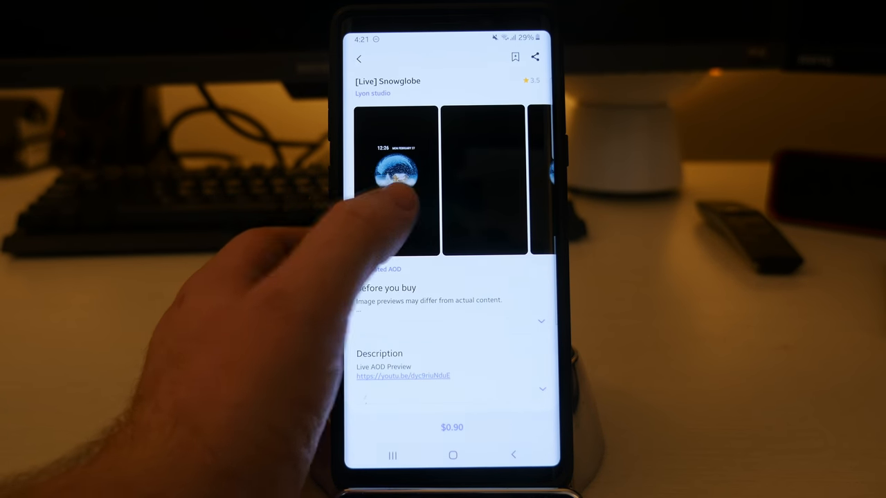
click(396, 178)
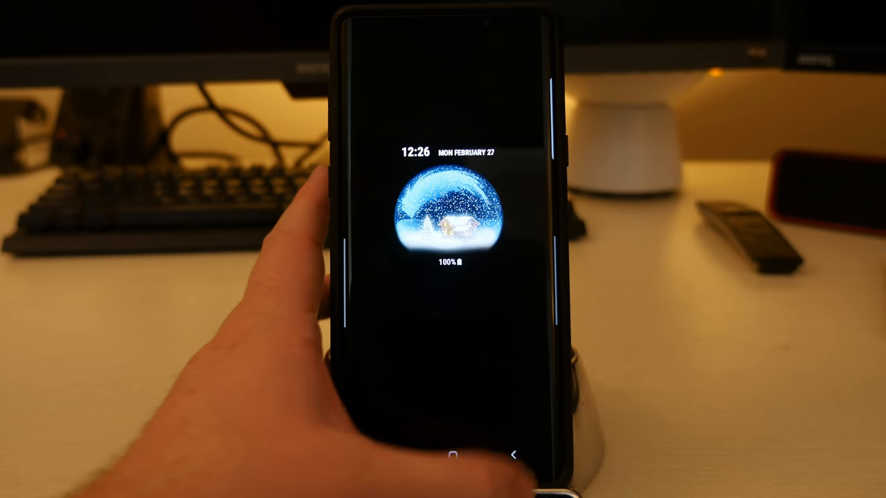